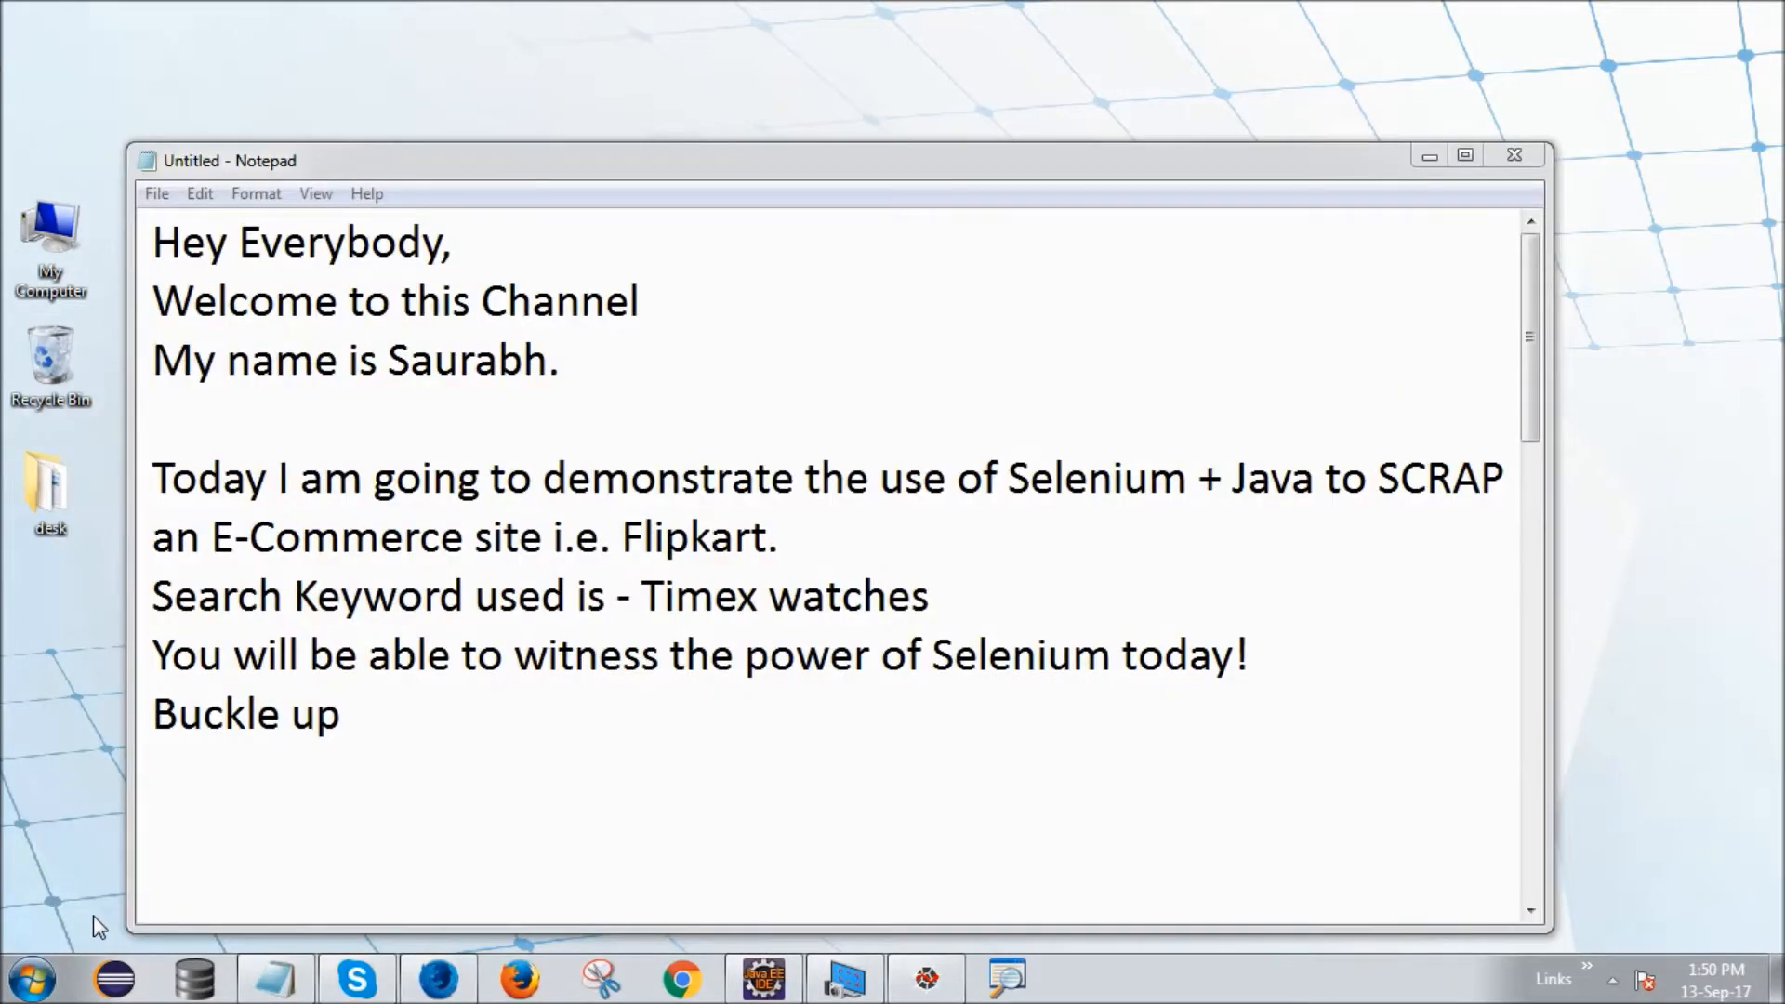
pyautogui.moveTo(550, 722)
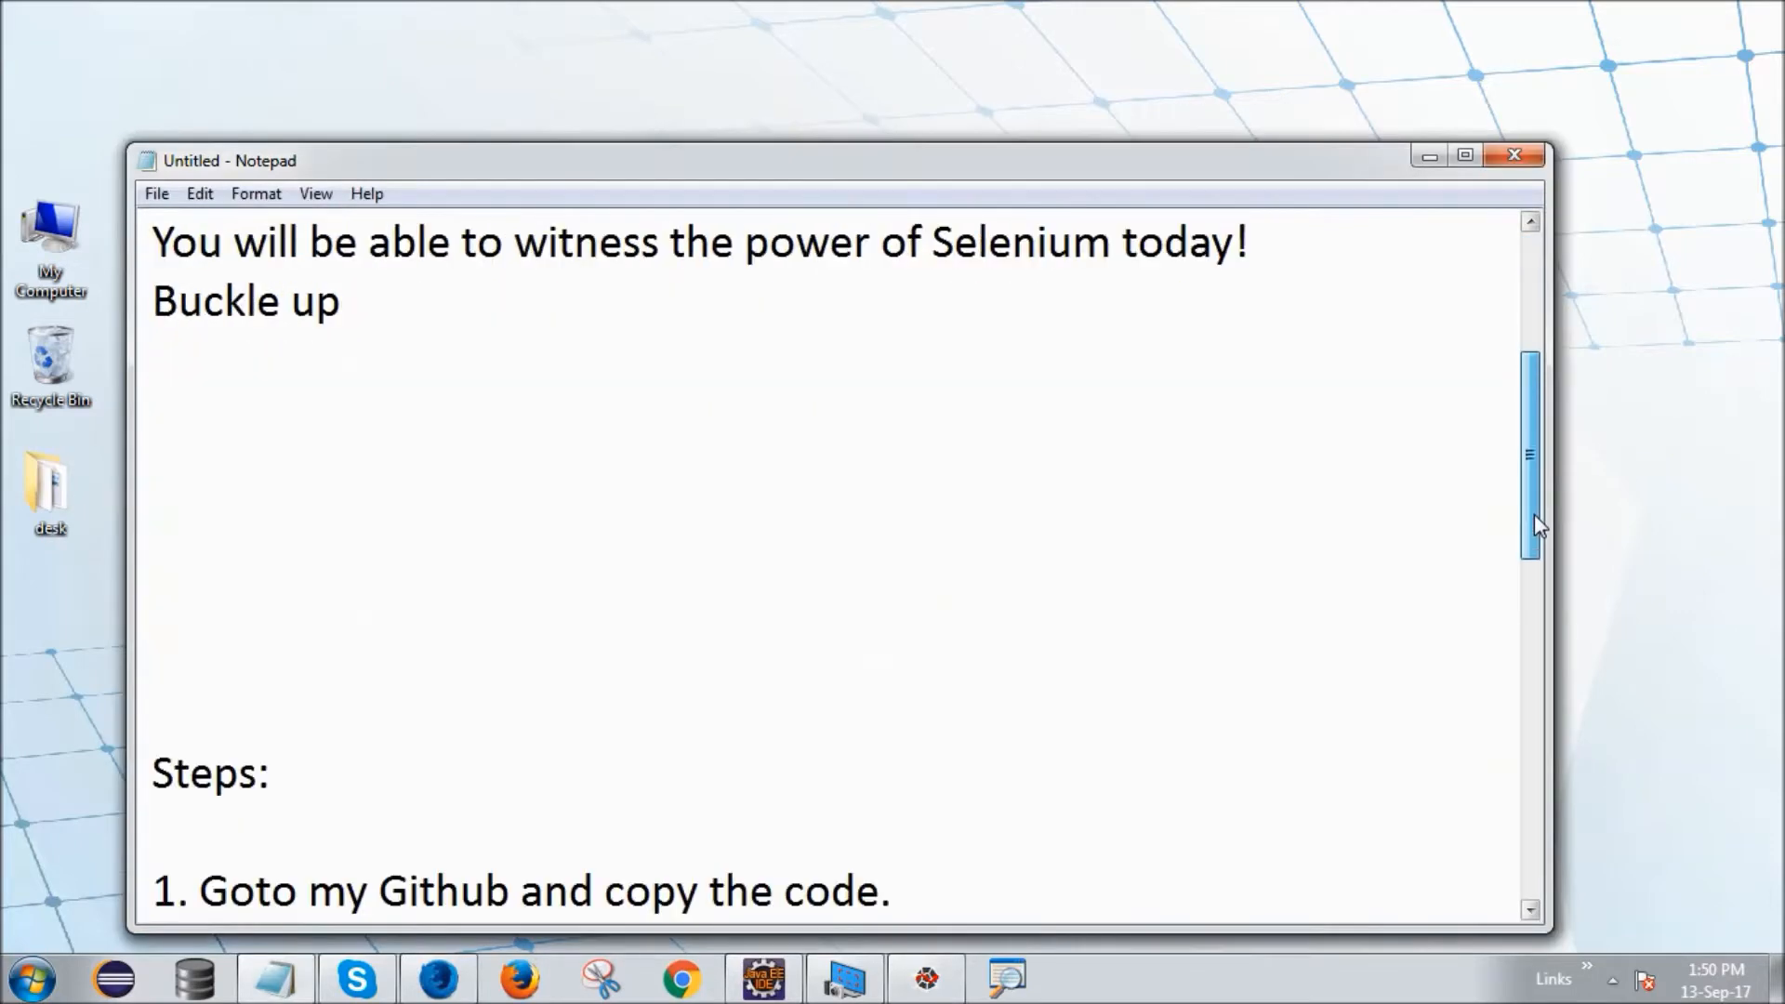
# Scroll the Notepad intro notes down to the Steps section
pyautogui.scroll(-3)
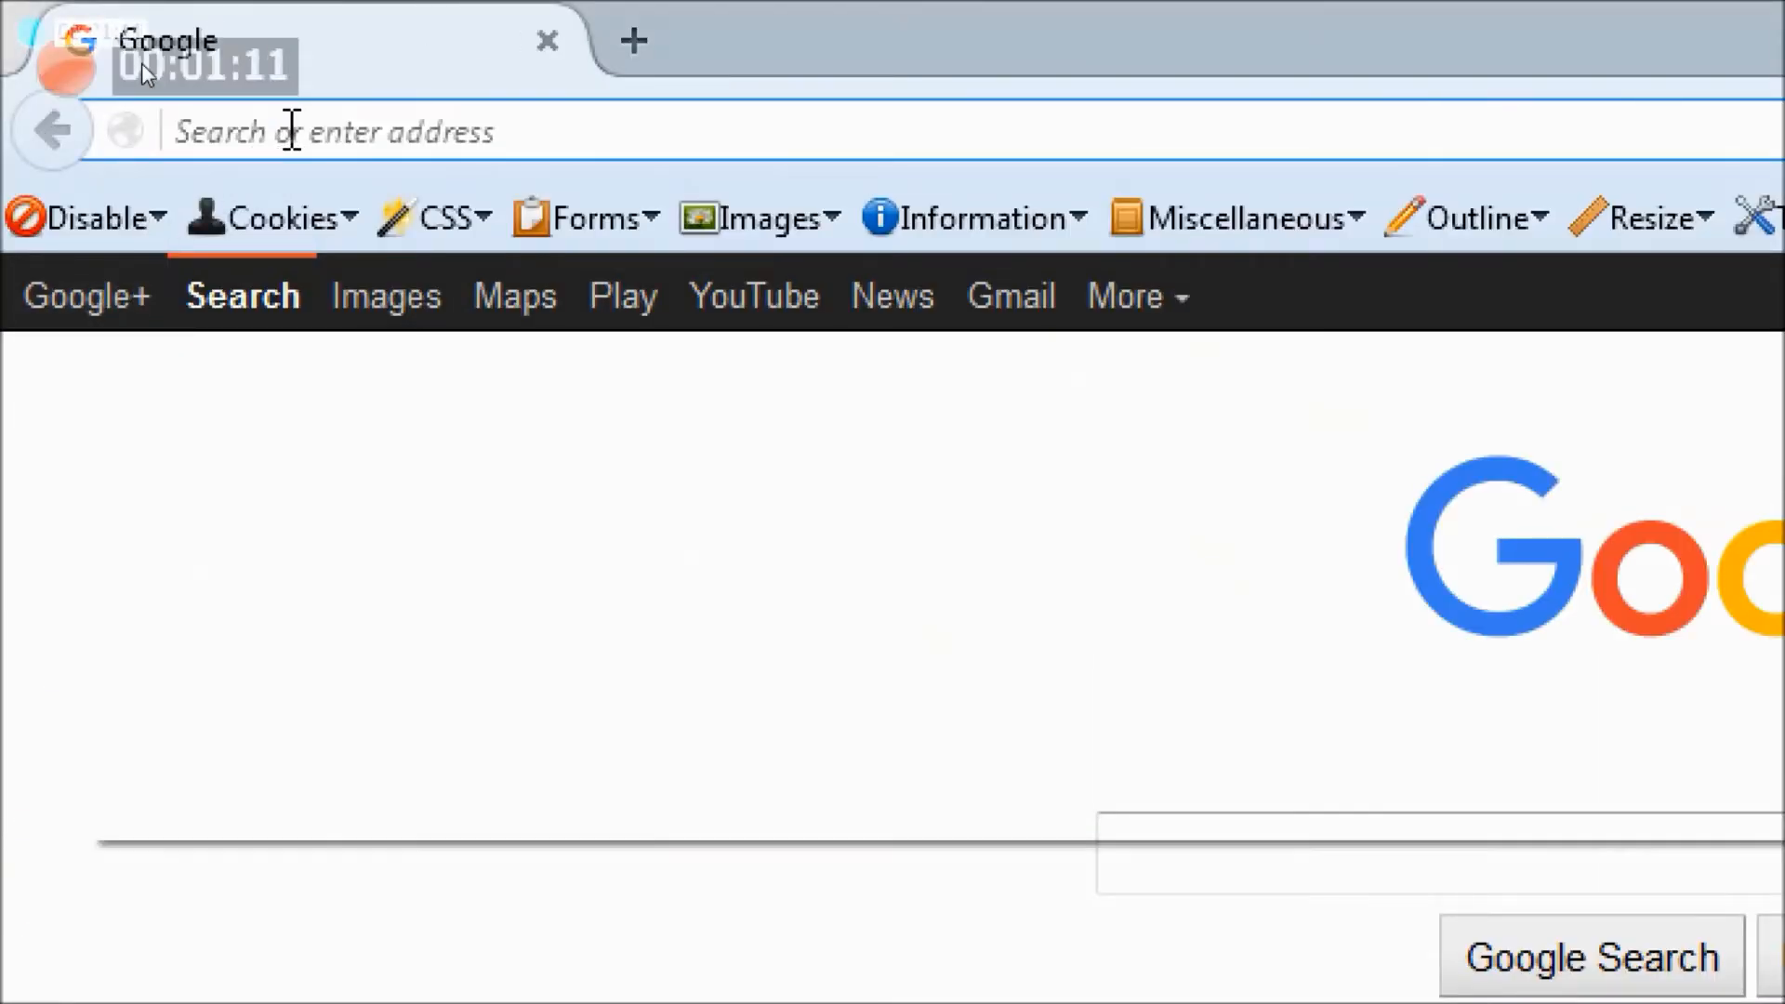
# Go to the GitHub profile page from the address bar suggestion and dismiss the old-Firefox notice
pyautogui.write('sa')
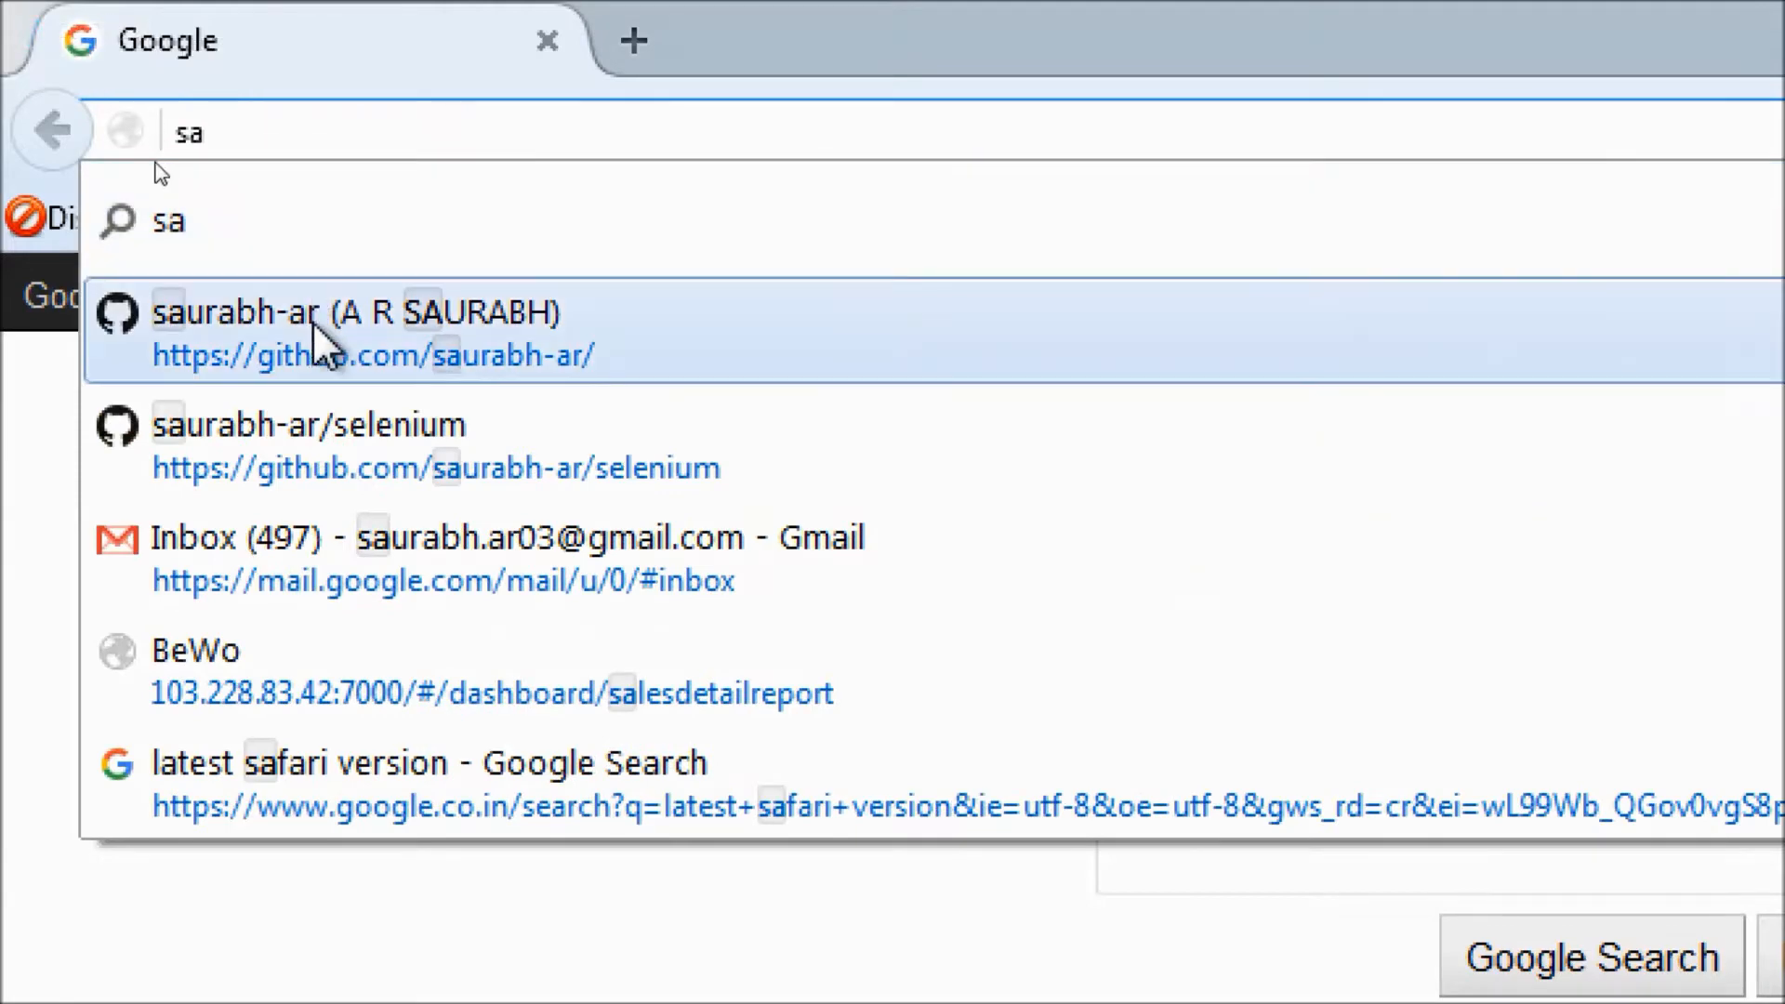
pyautogui.click(327, 331)
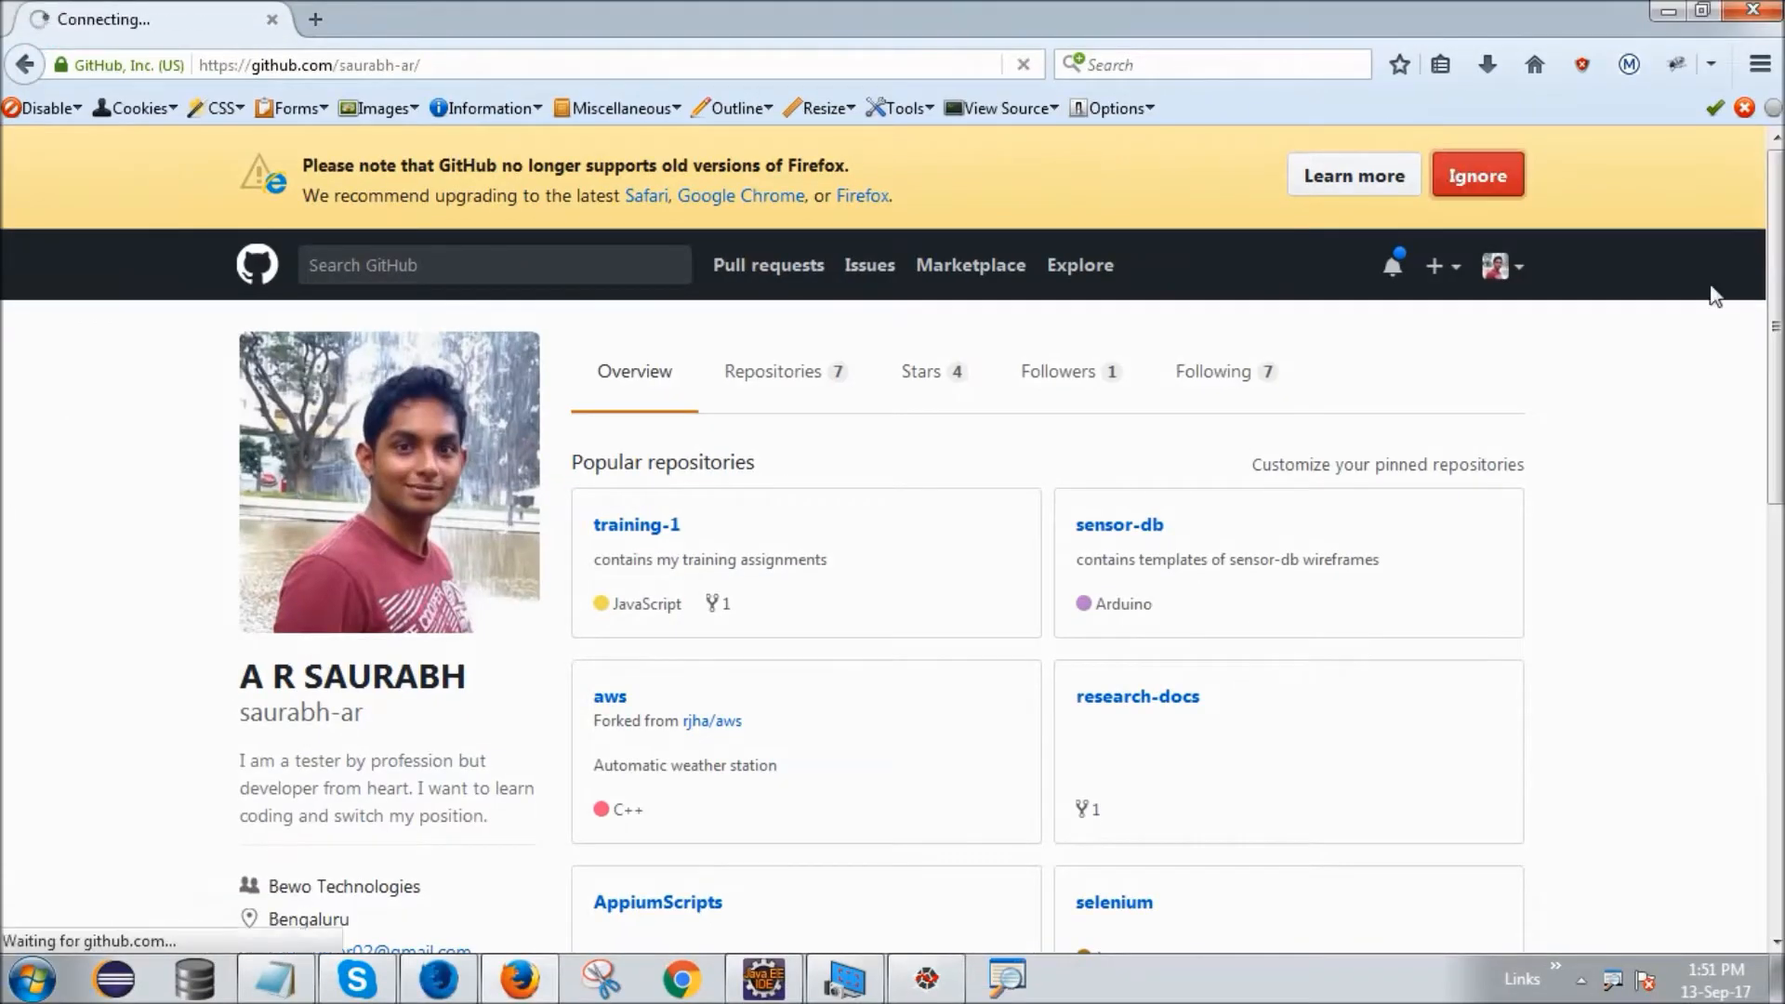
pyautogui.click(1477, 174)
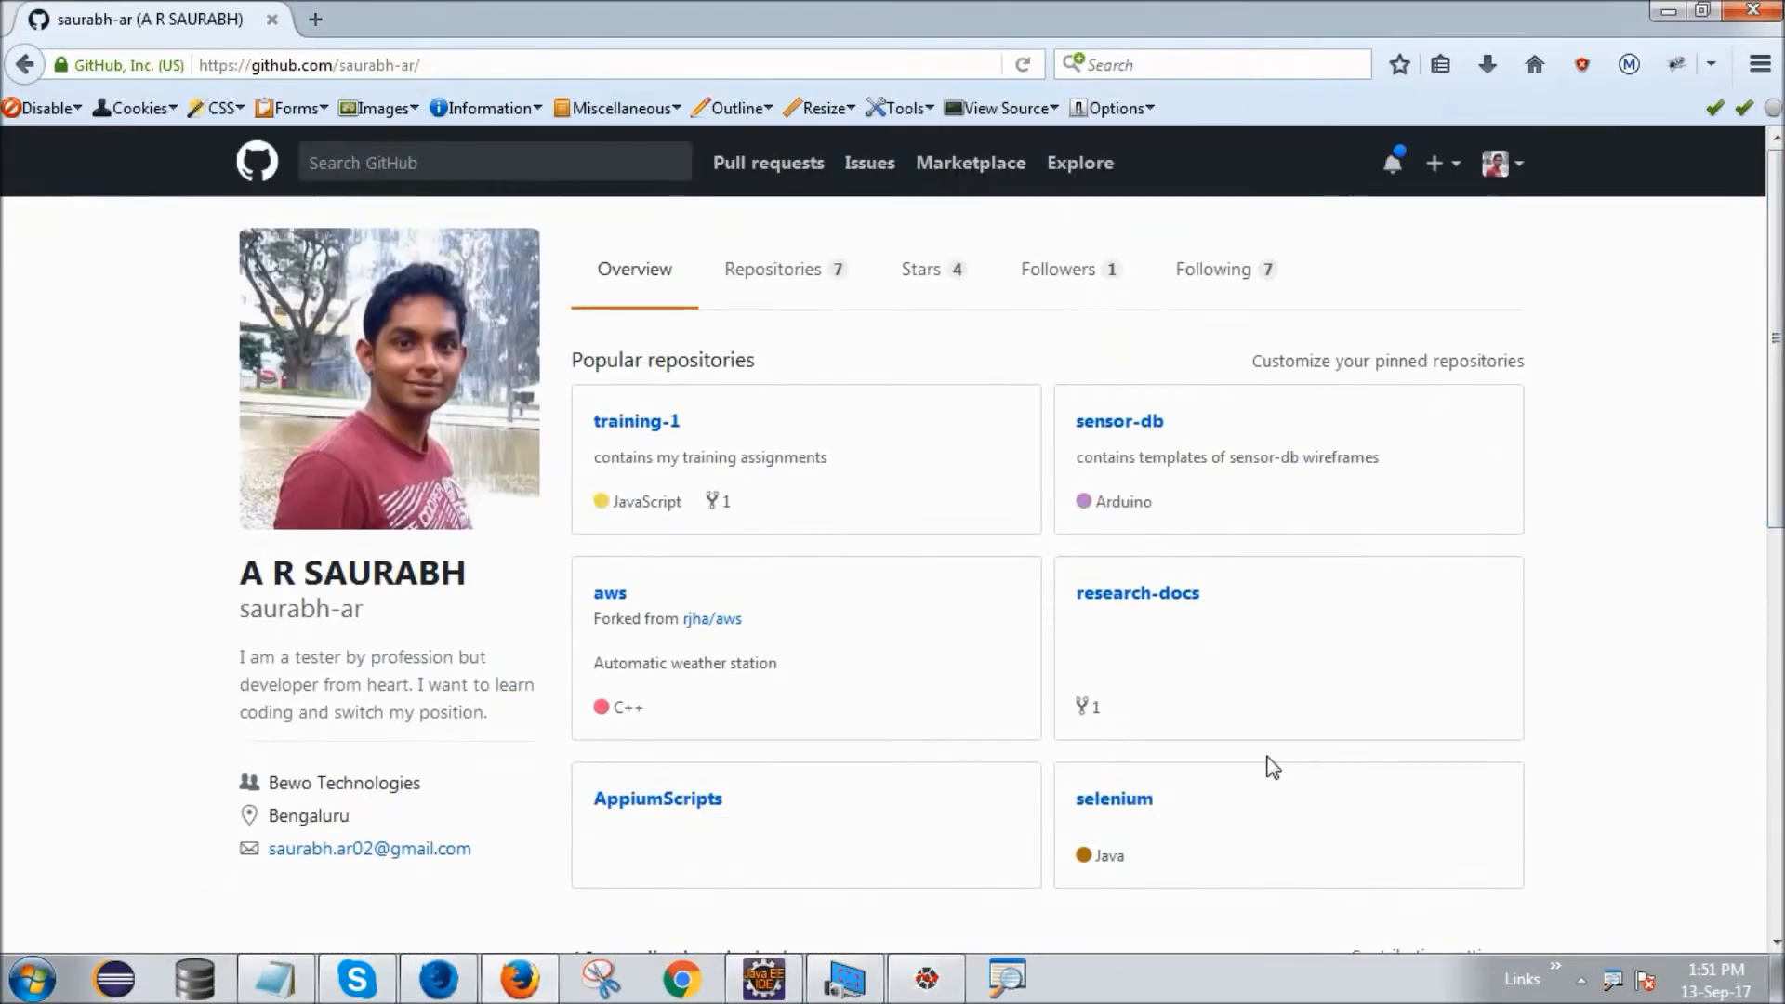
# Enter the selenium repository and scroll its file list to ScrapFlikartWatches.java
pyautogui.click(1114, 800)
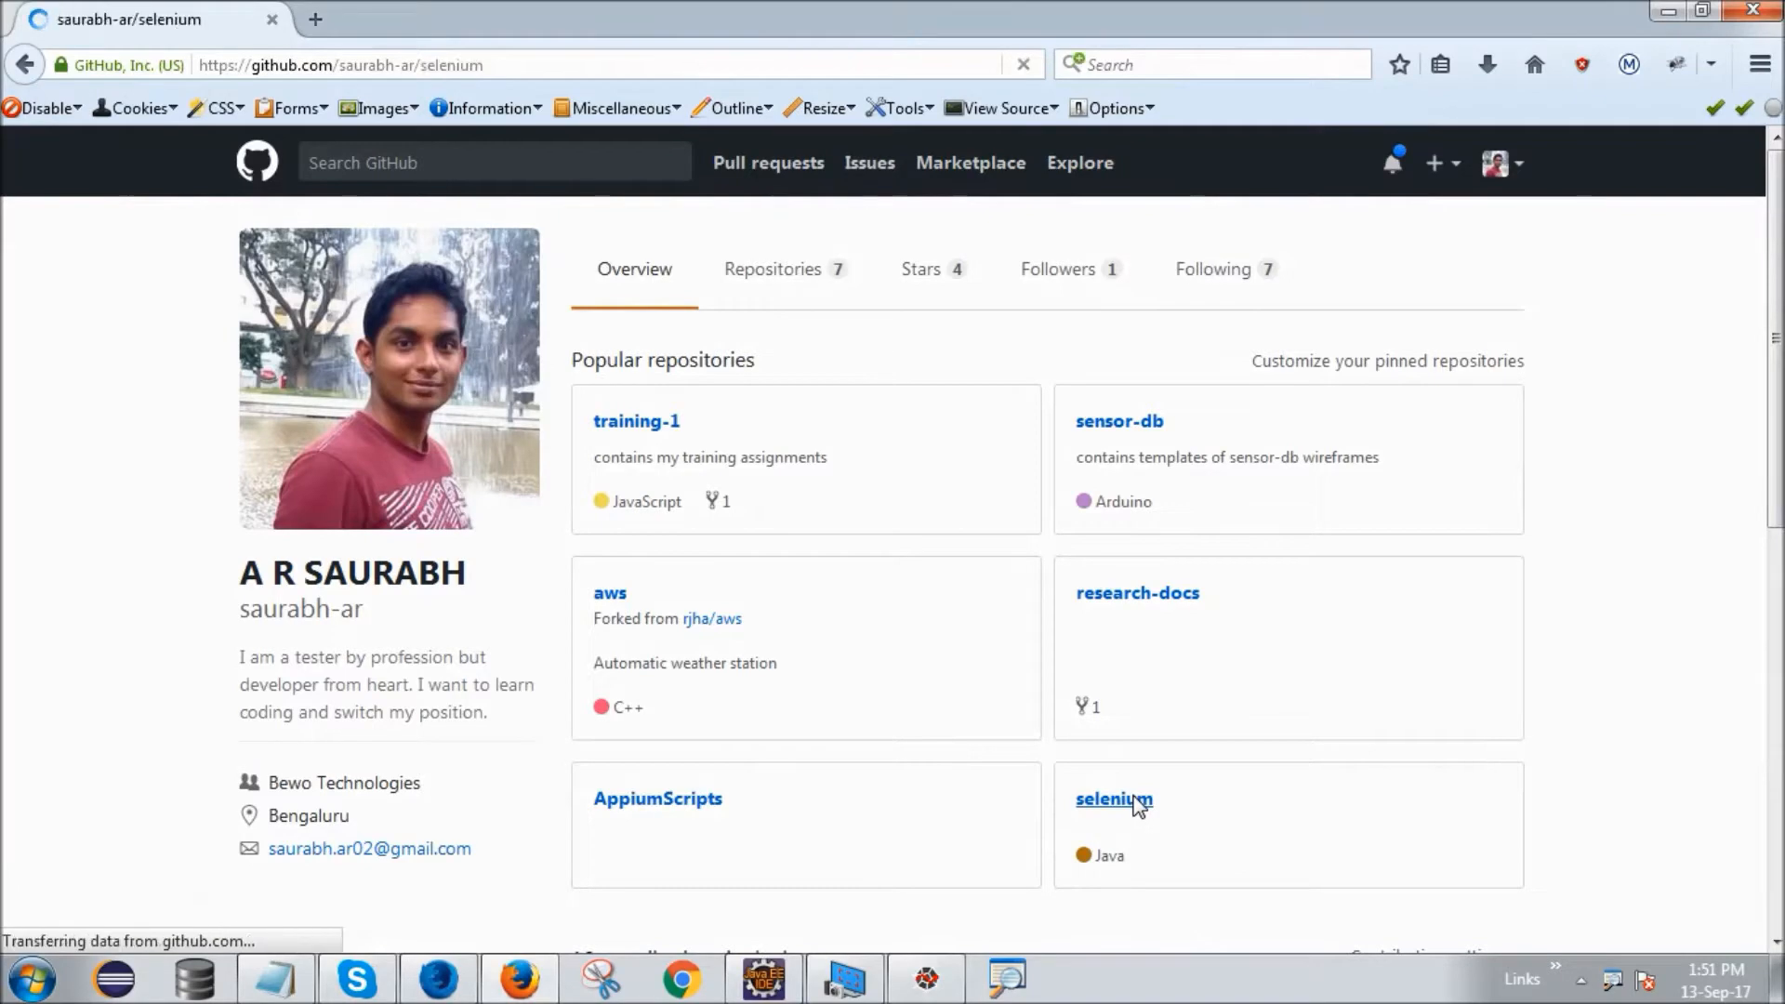
pyautogui.click(1114, 799)
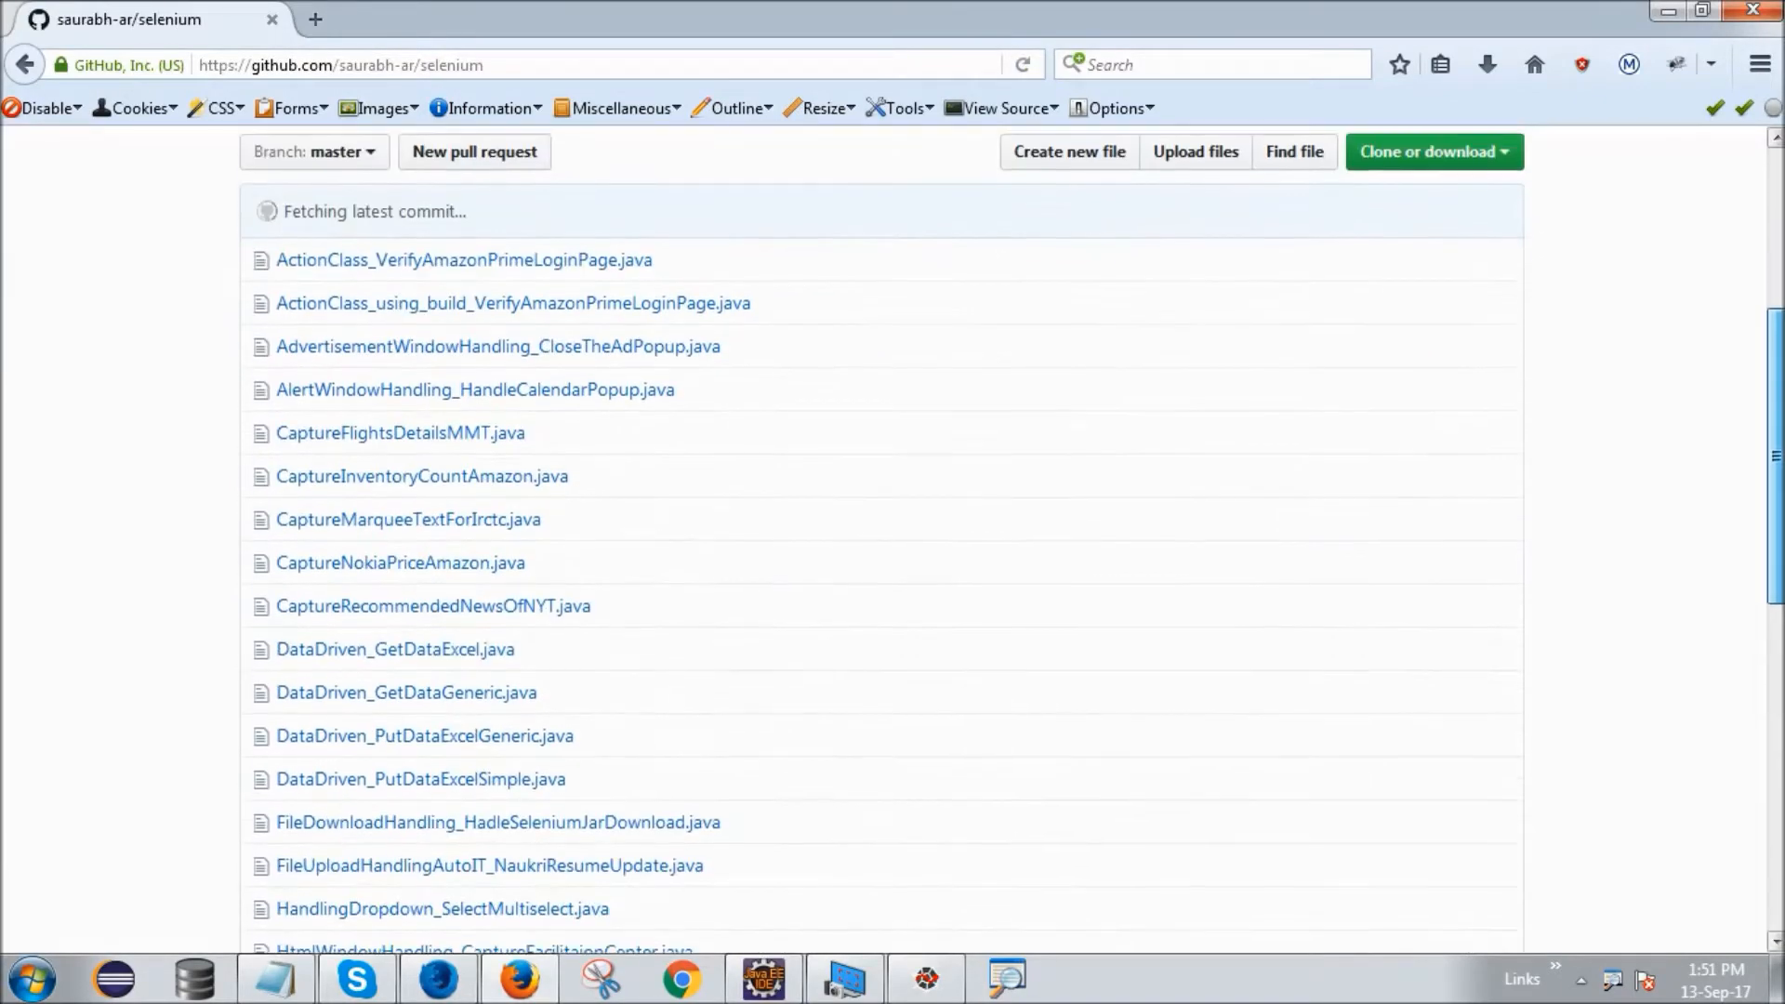
pyautogui.scroll(-3)
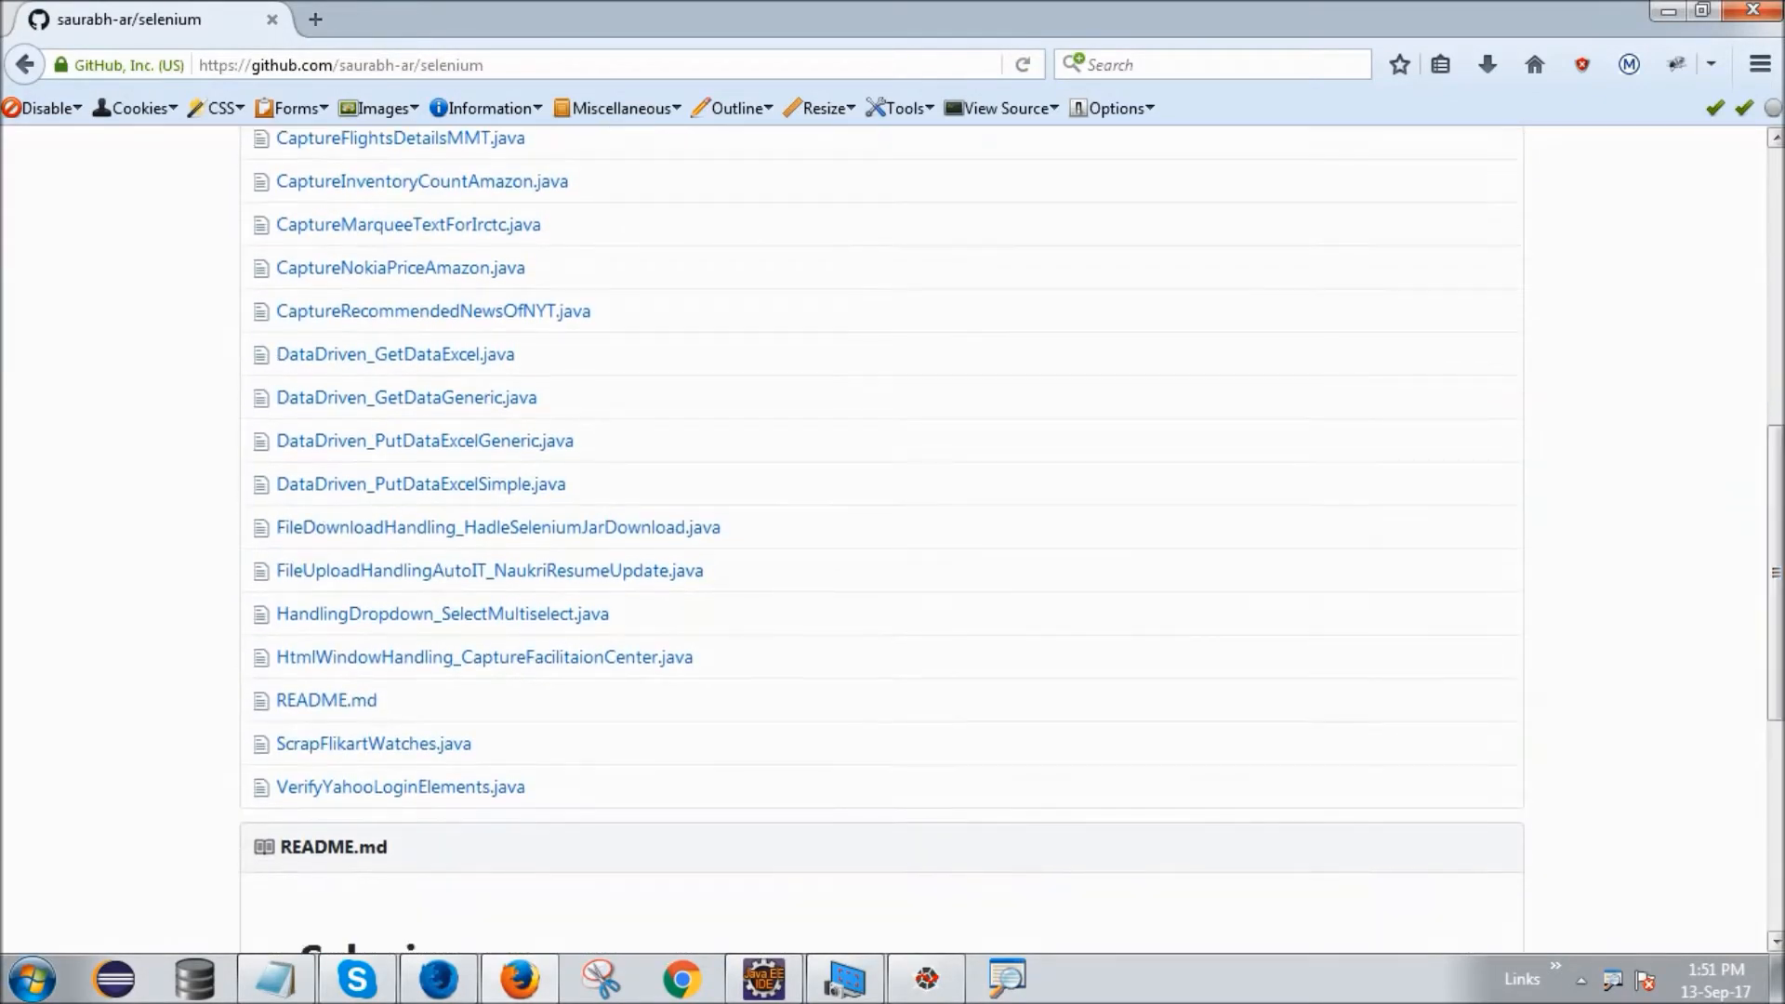
pyautogui.moveTo(413, 756)
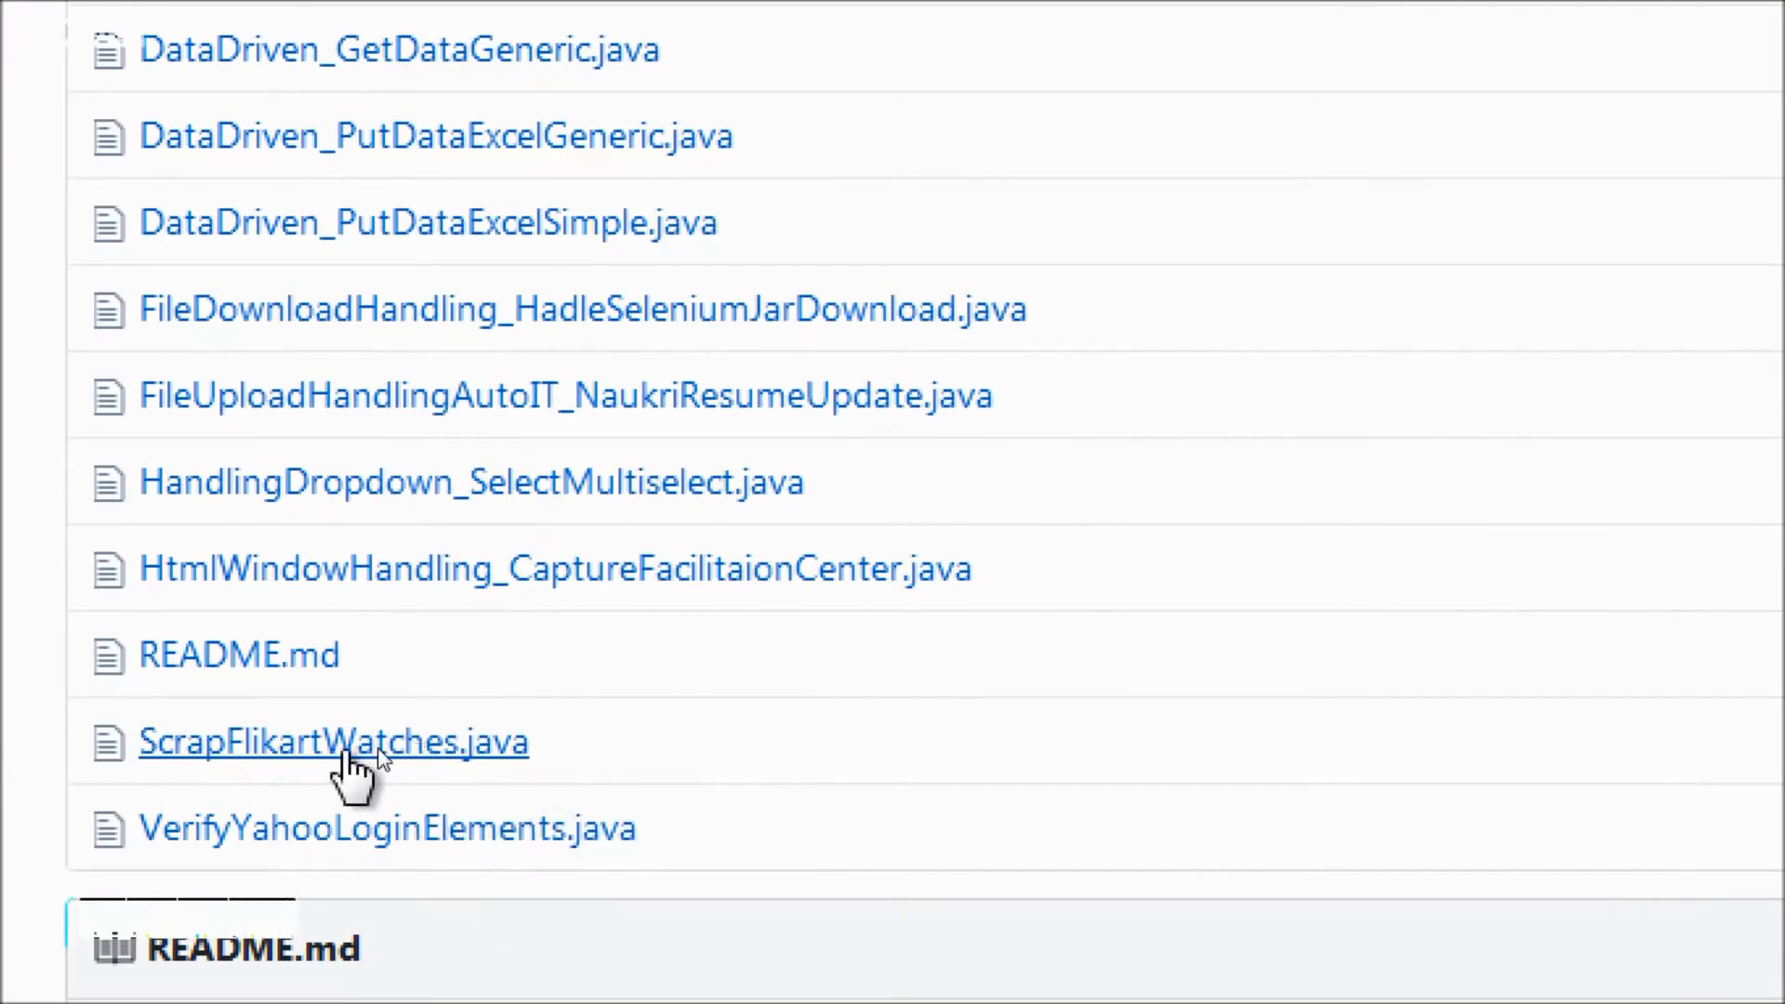
# View ScrapFlikartWatches.java as raw plain source on GitHub
pyautogui.click(335, 742)
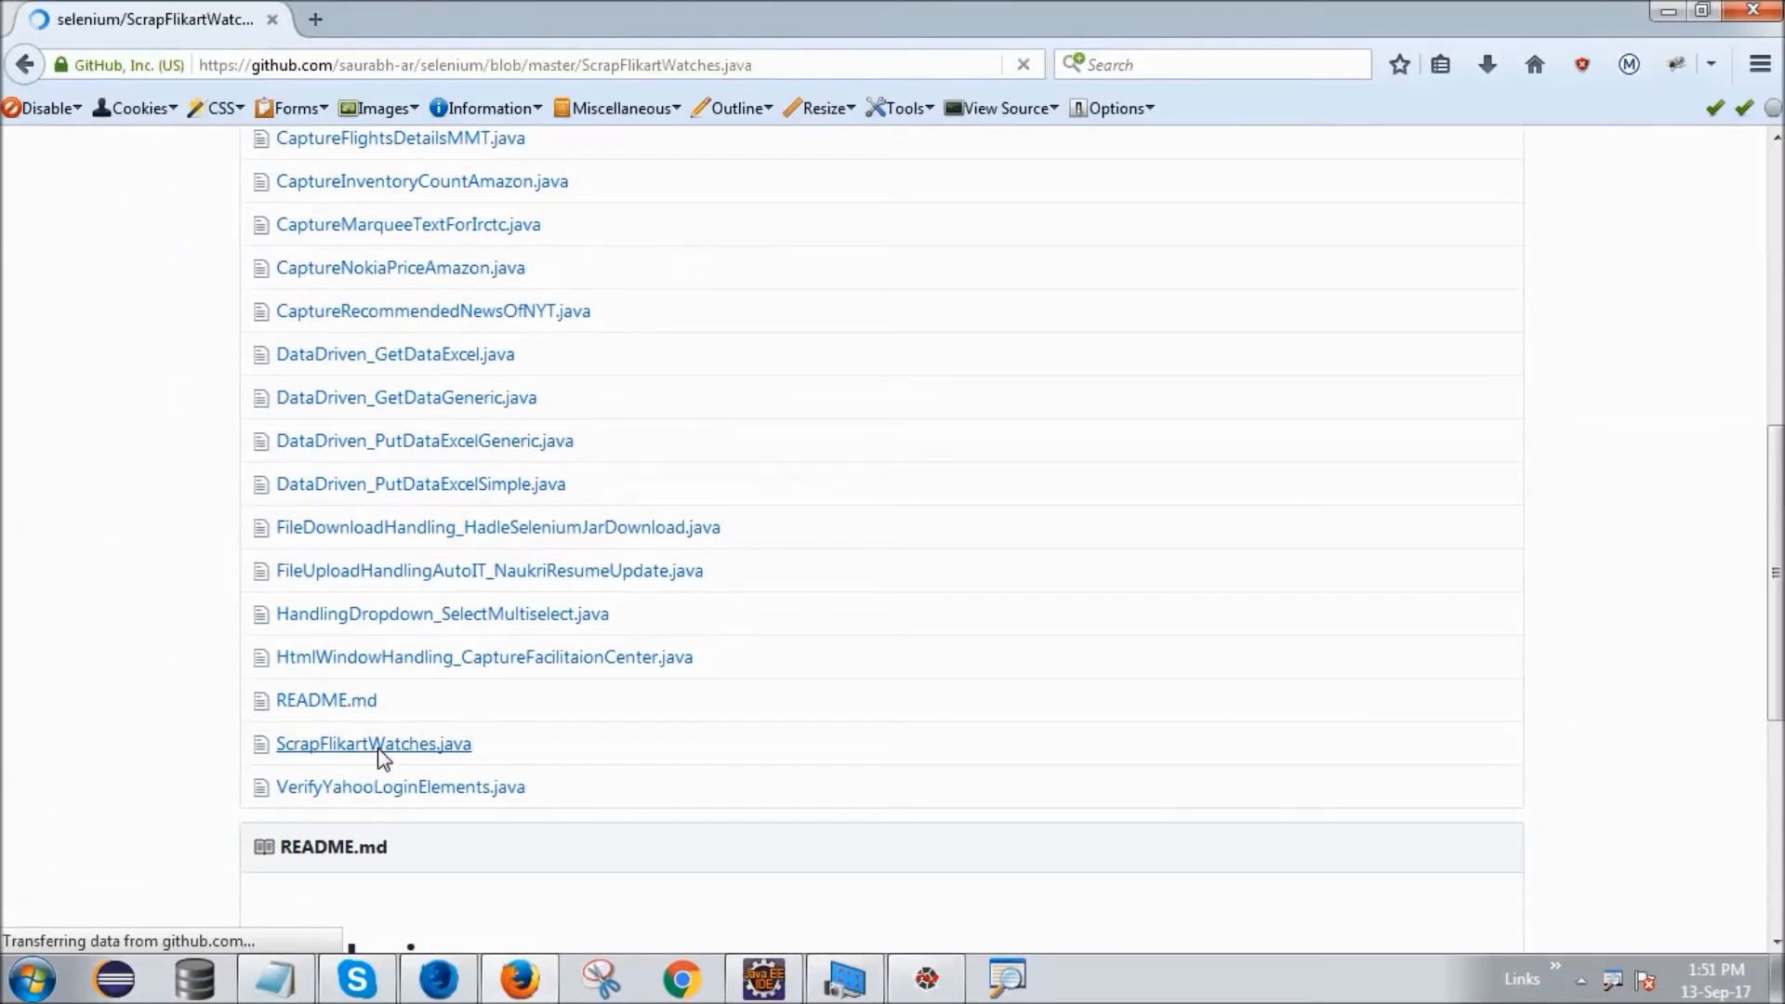
pyautogui.click(374, 744)
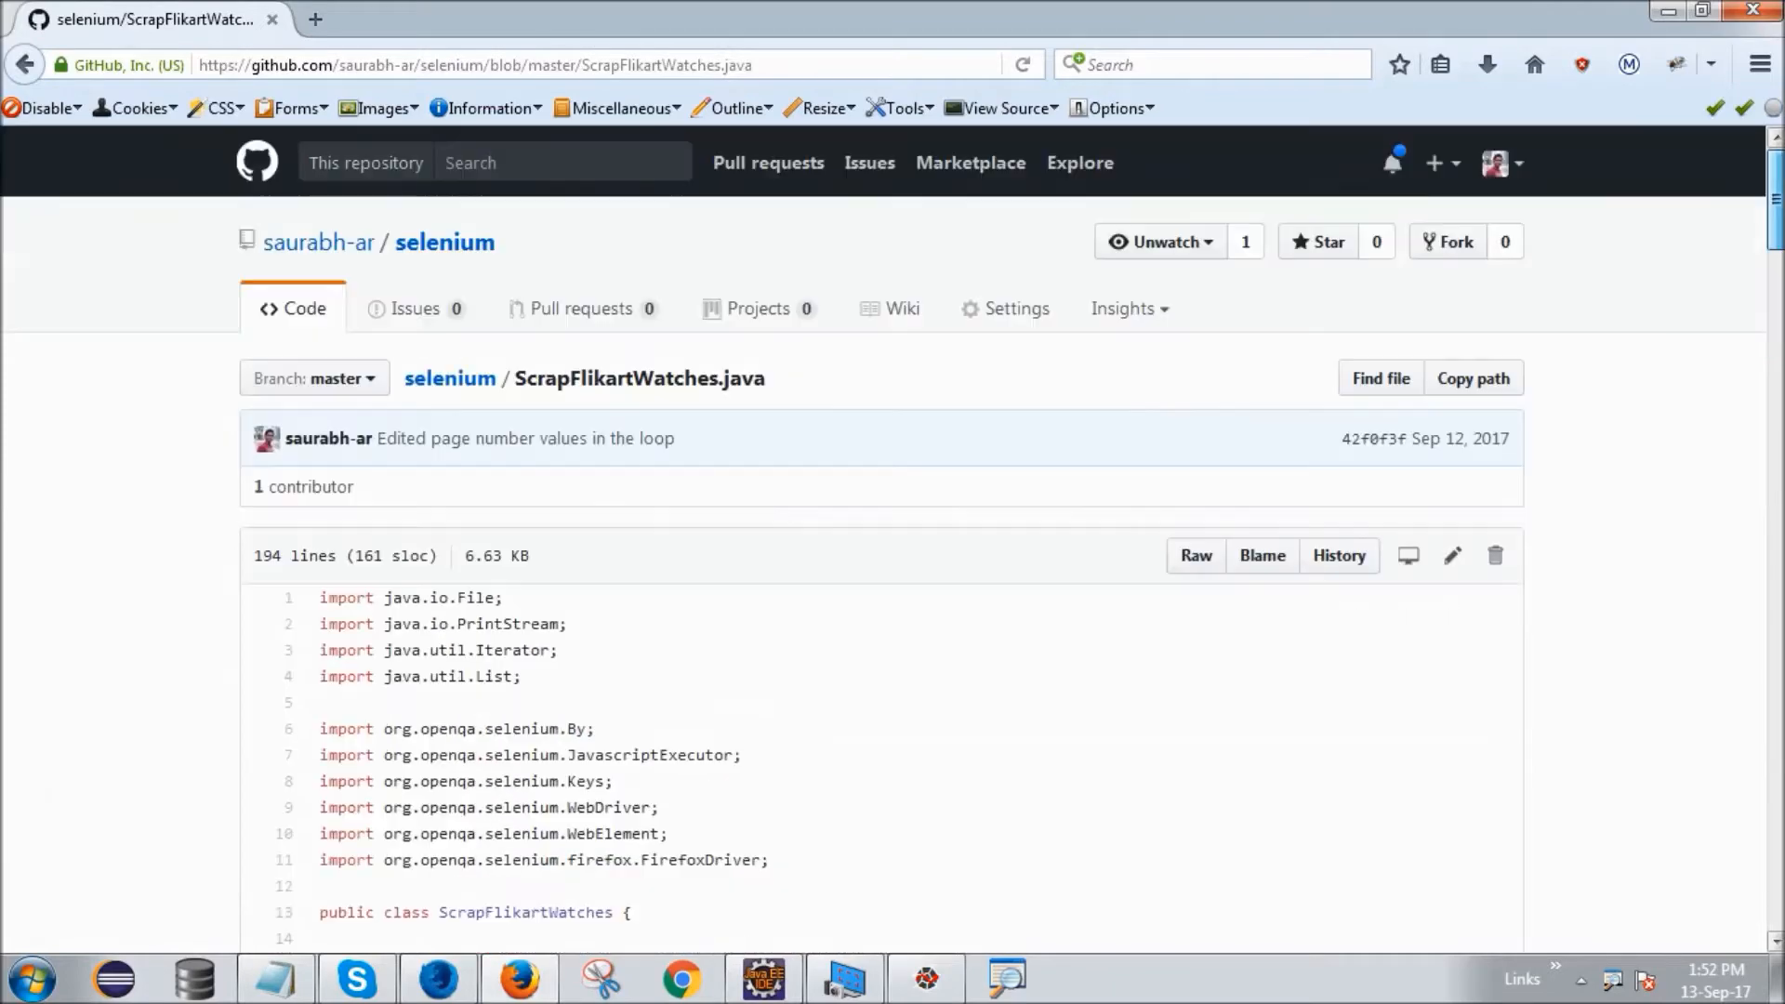
pyautogui.click(1196, 554)
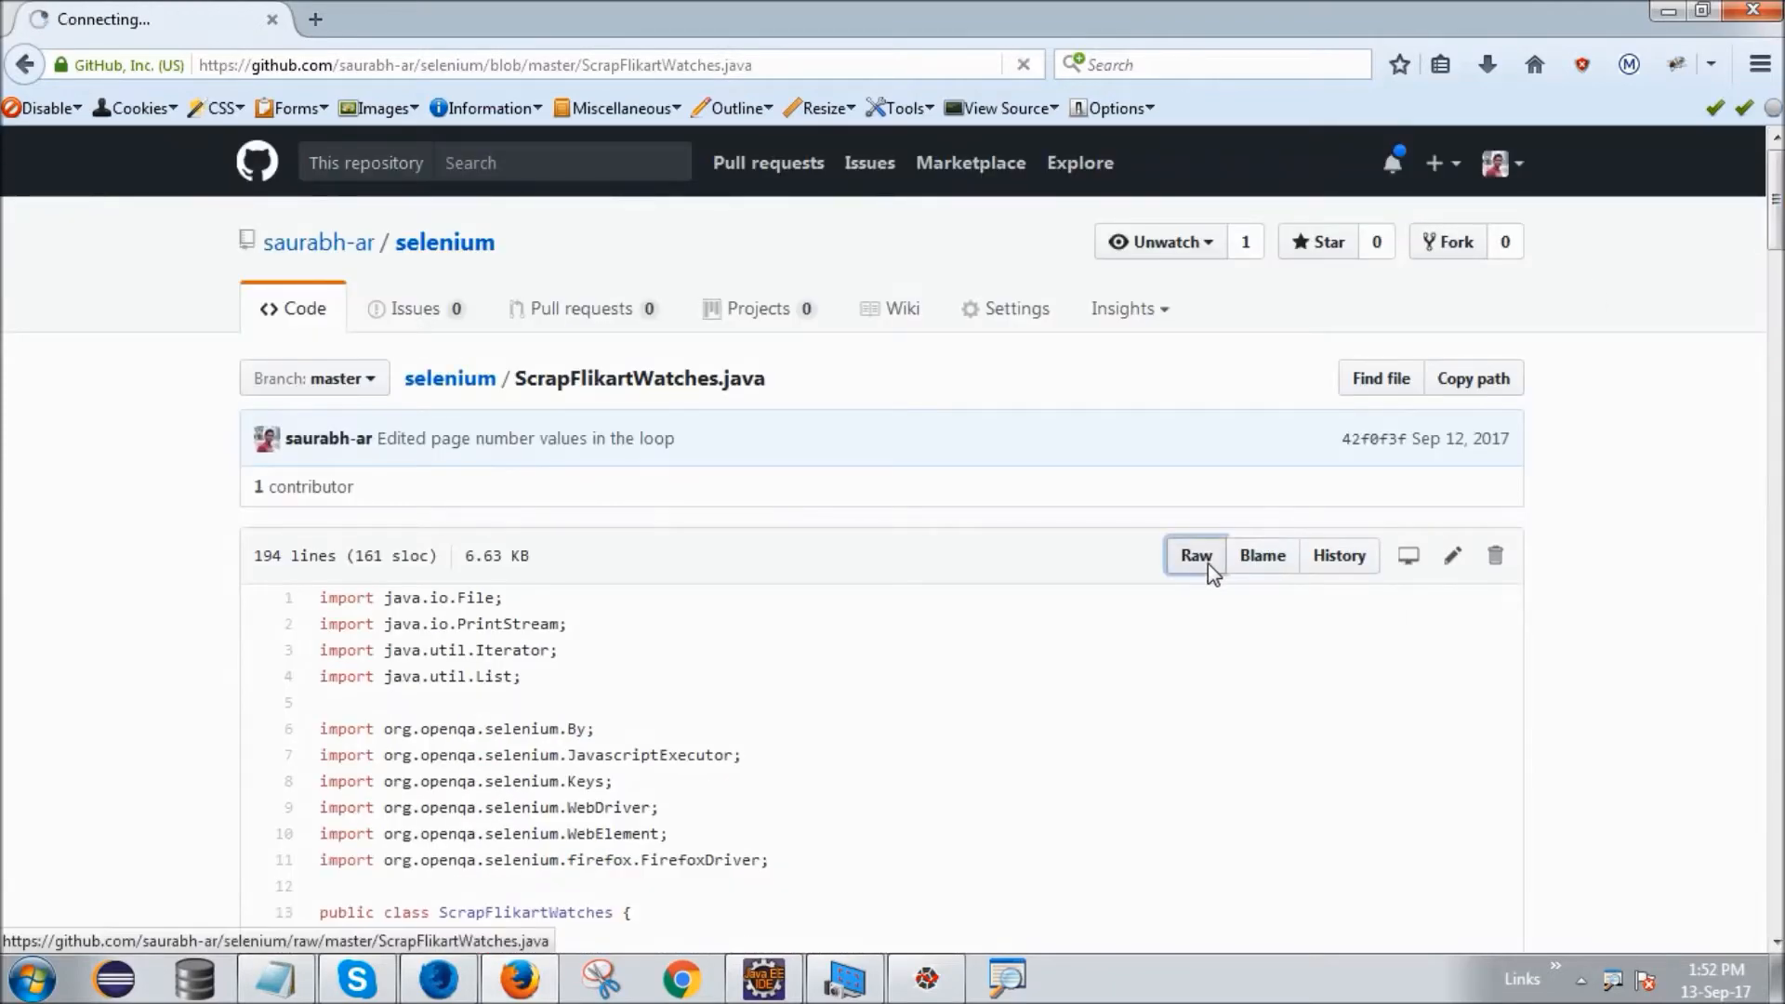
pyautogui.click(1195, 554)
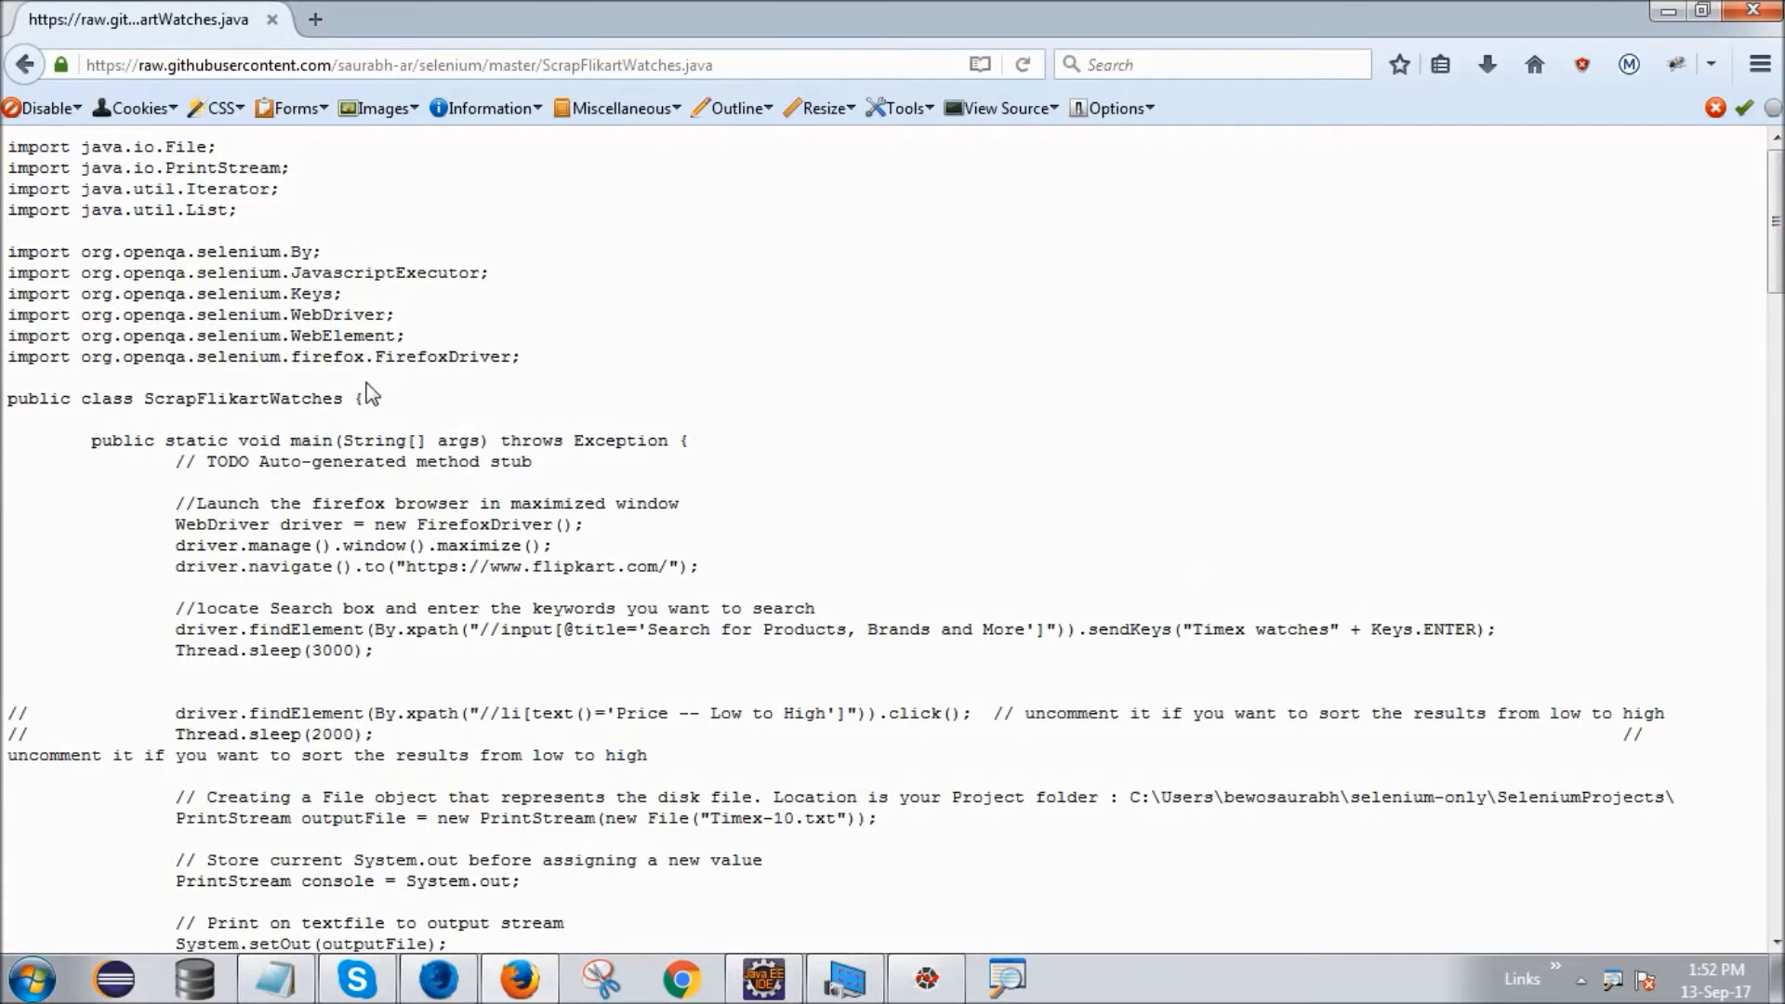
# Select all of the raw code and copy it to the clipboard
pyautogui.rightClick(370, 394)
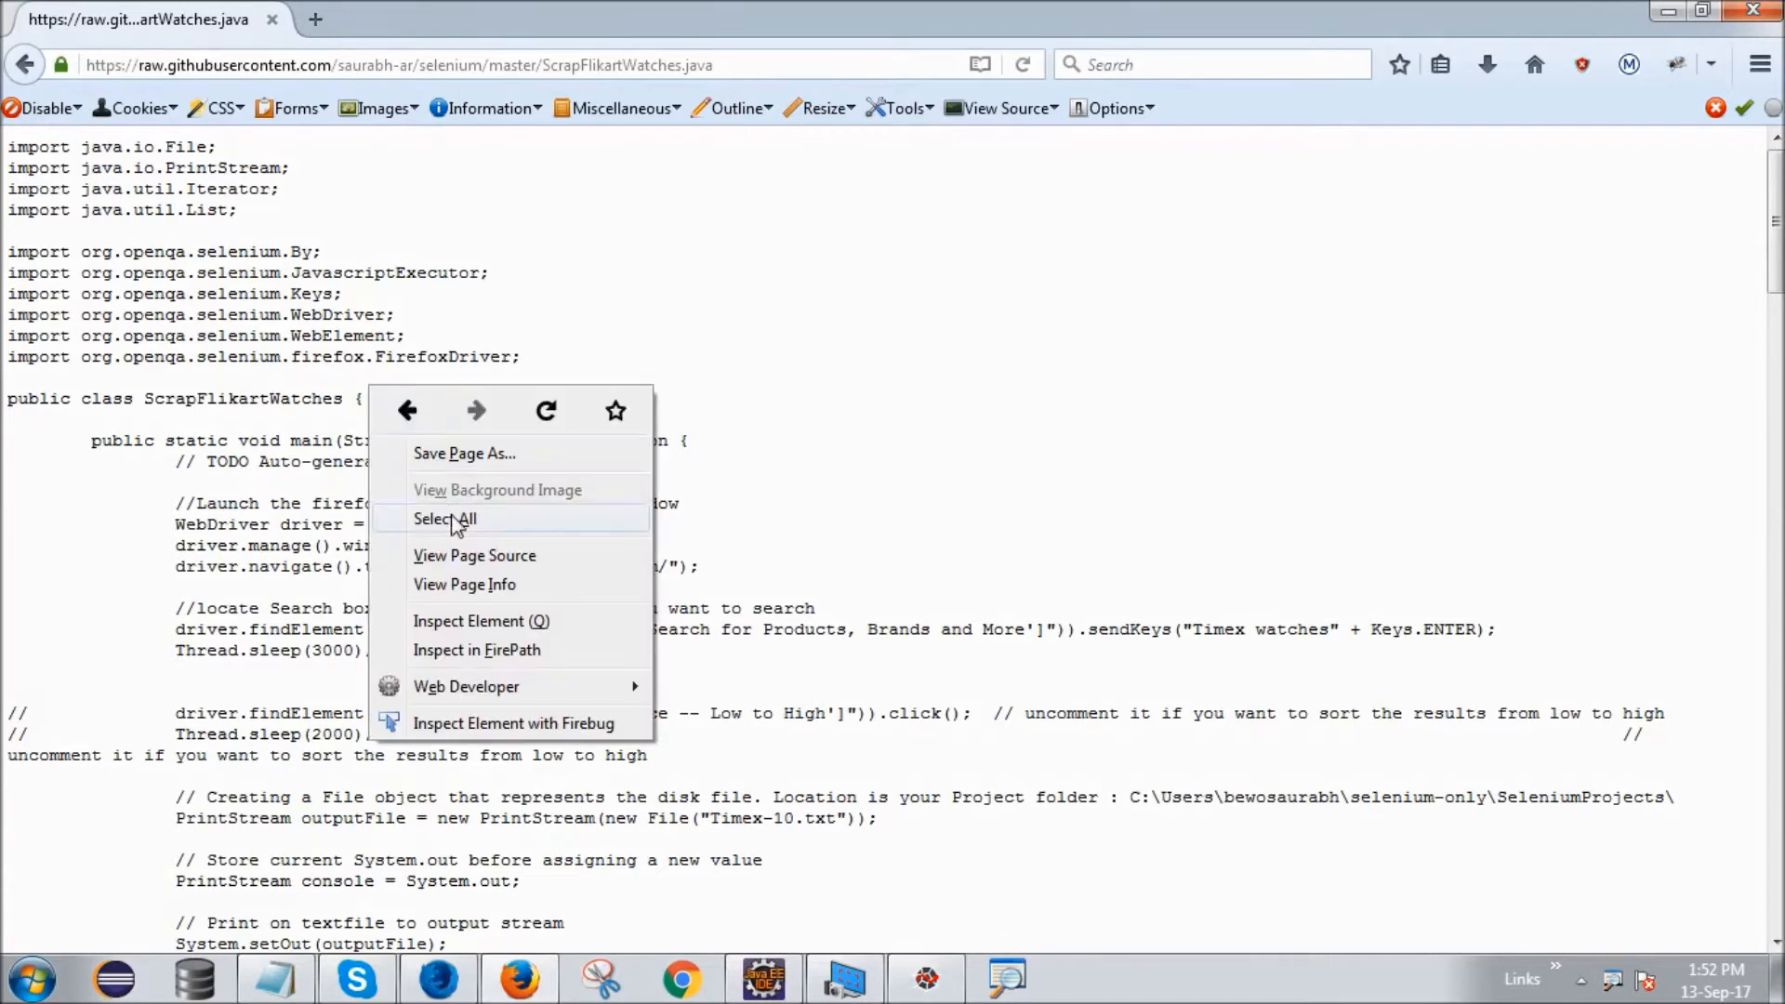
pyautogui.click(446, 519)
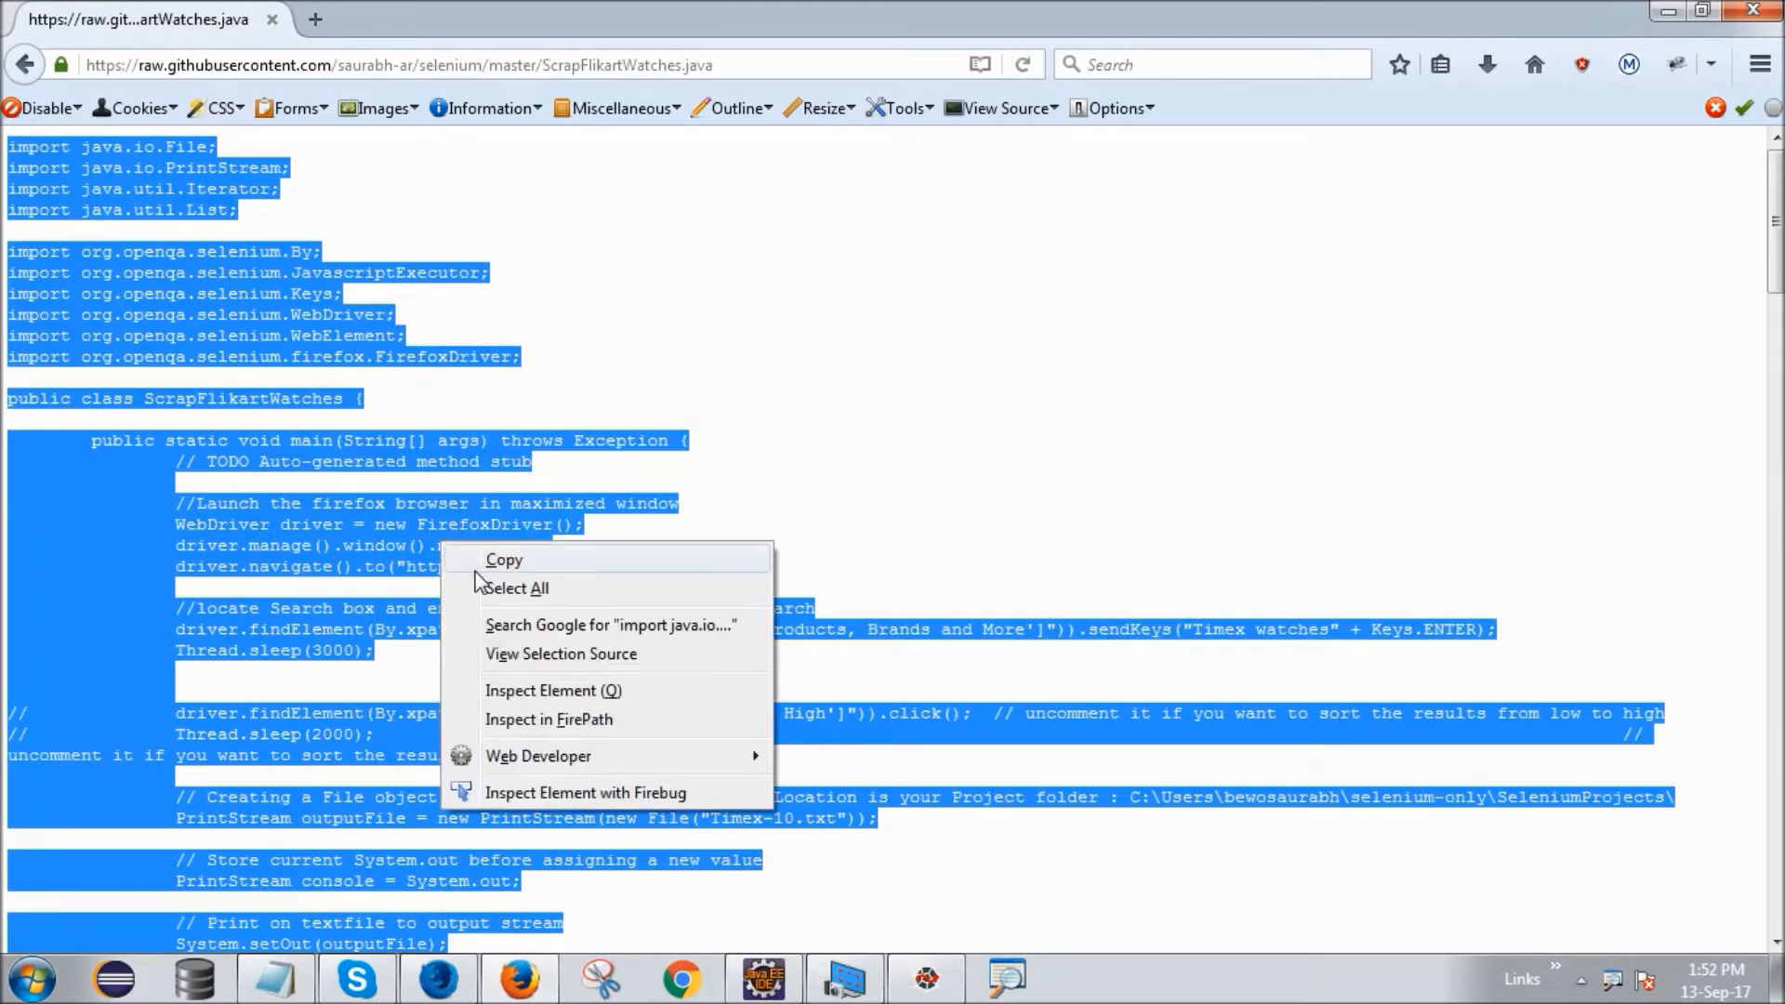
pyautogui.click(504, 560)
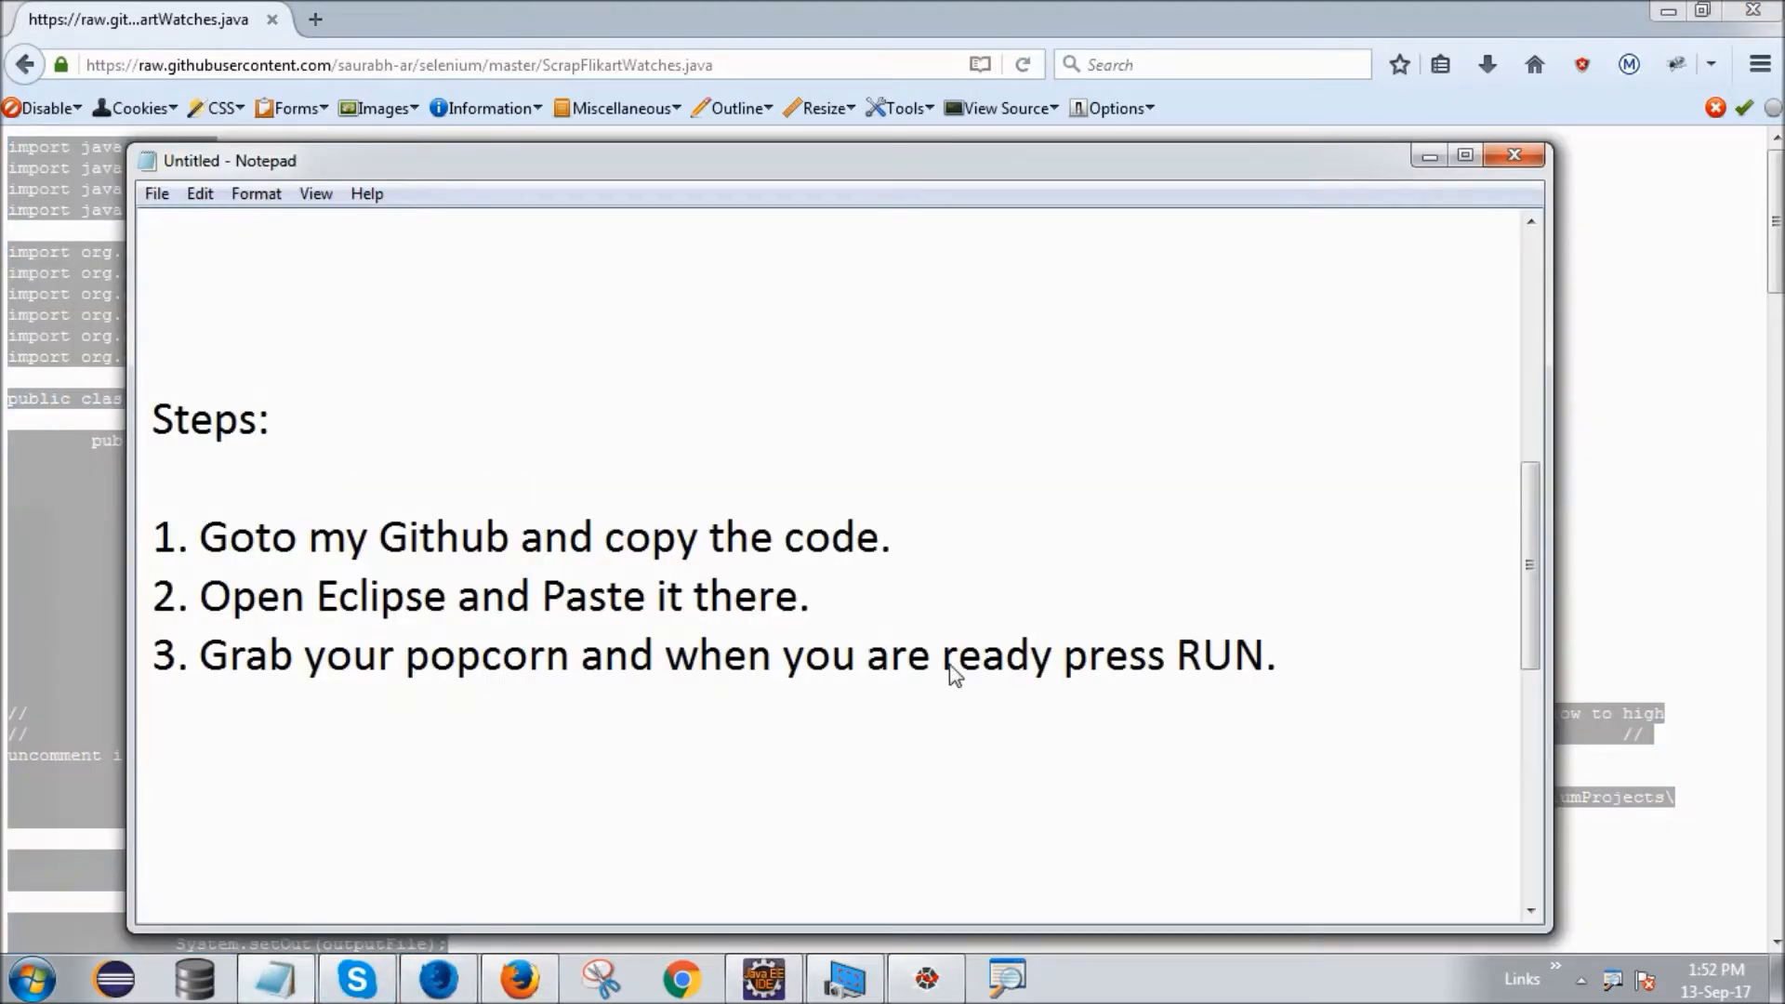
pyautogui.moveTo(1440, 137)
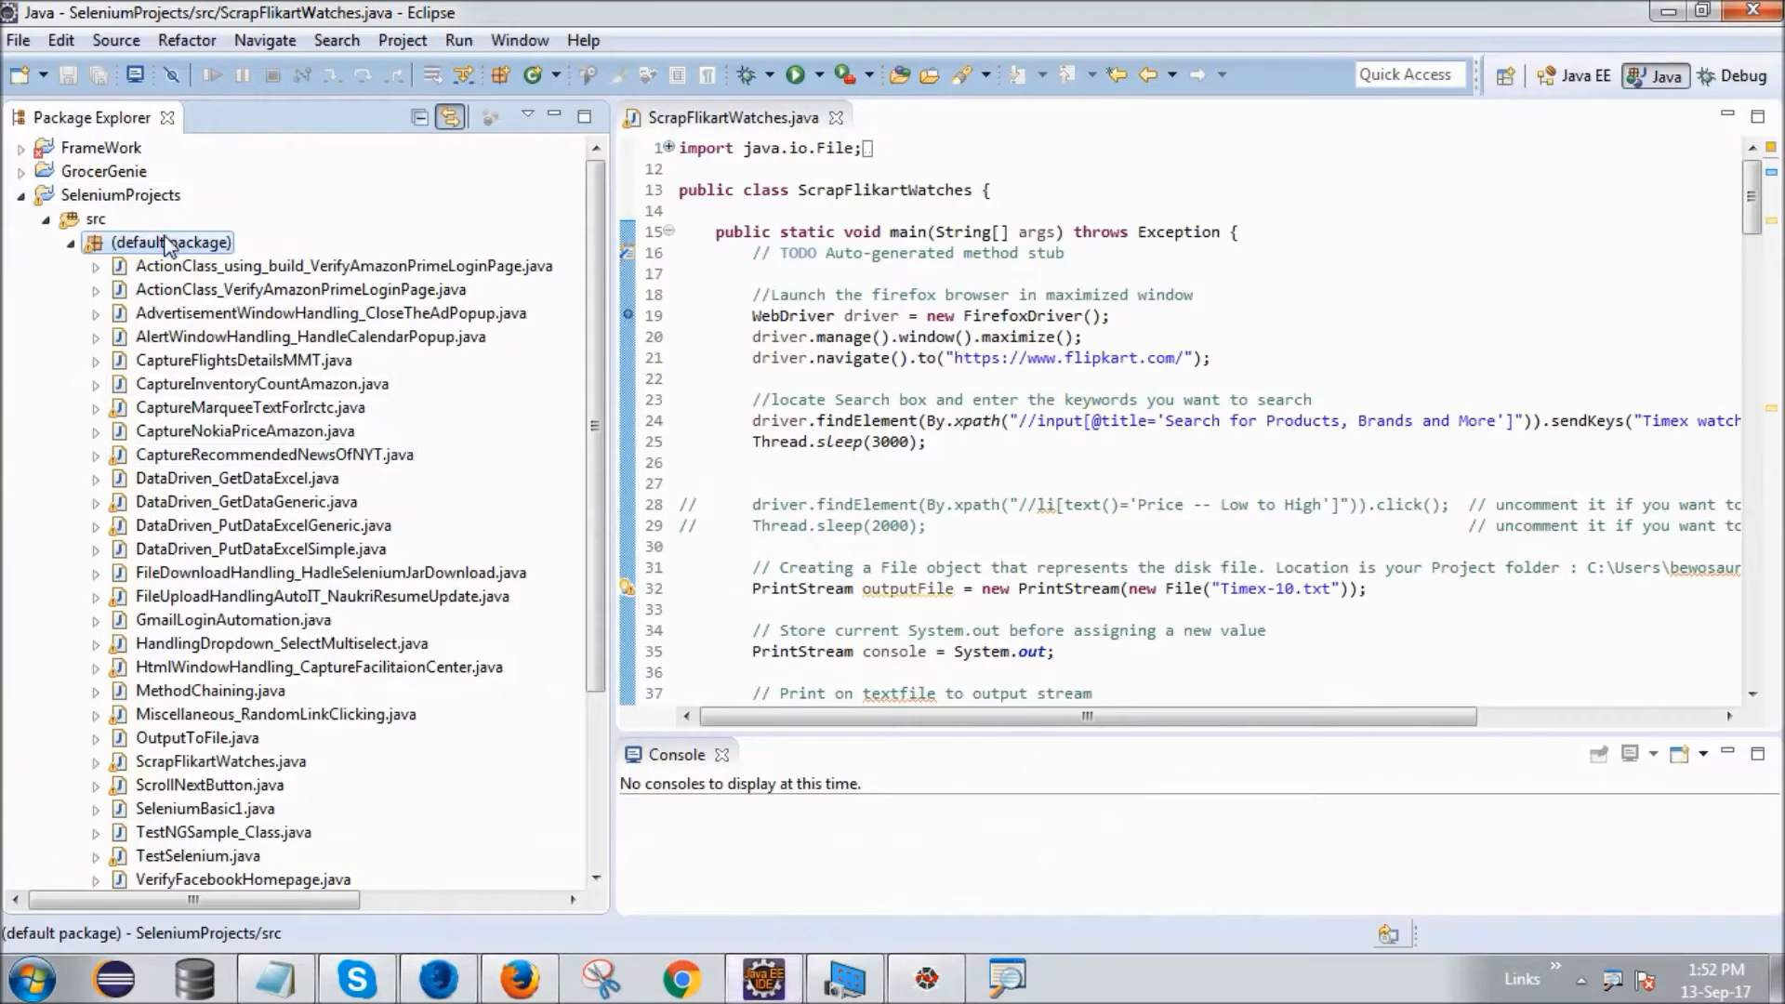
# Start a new class named ScrapFipkartwatches in the default package, then cancel and keep the existing file
pyautogui.rightClick(171, 242)
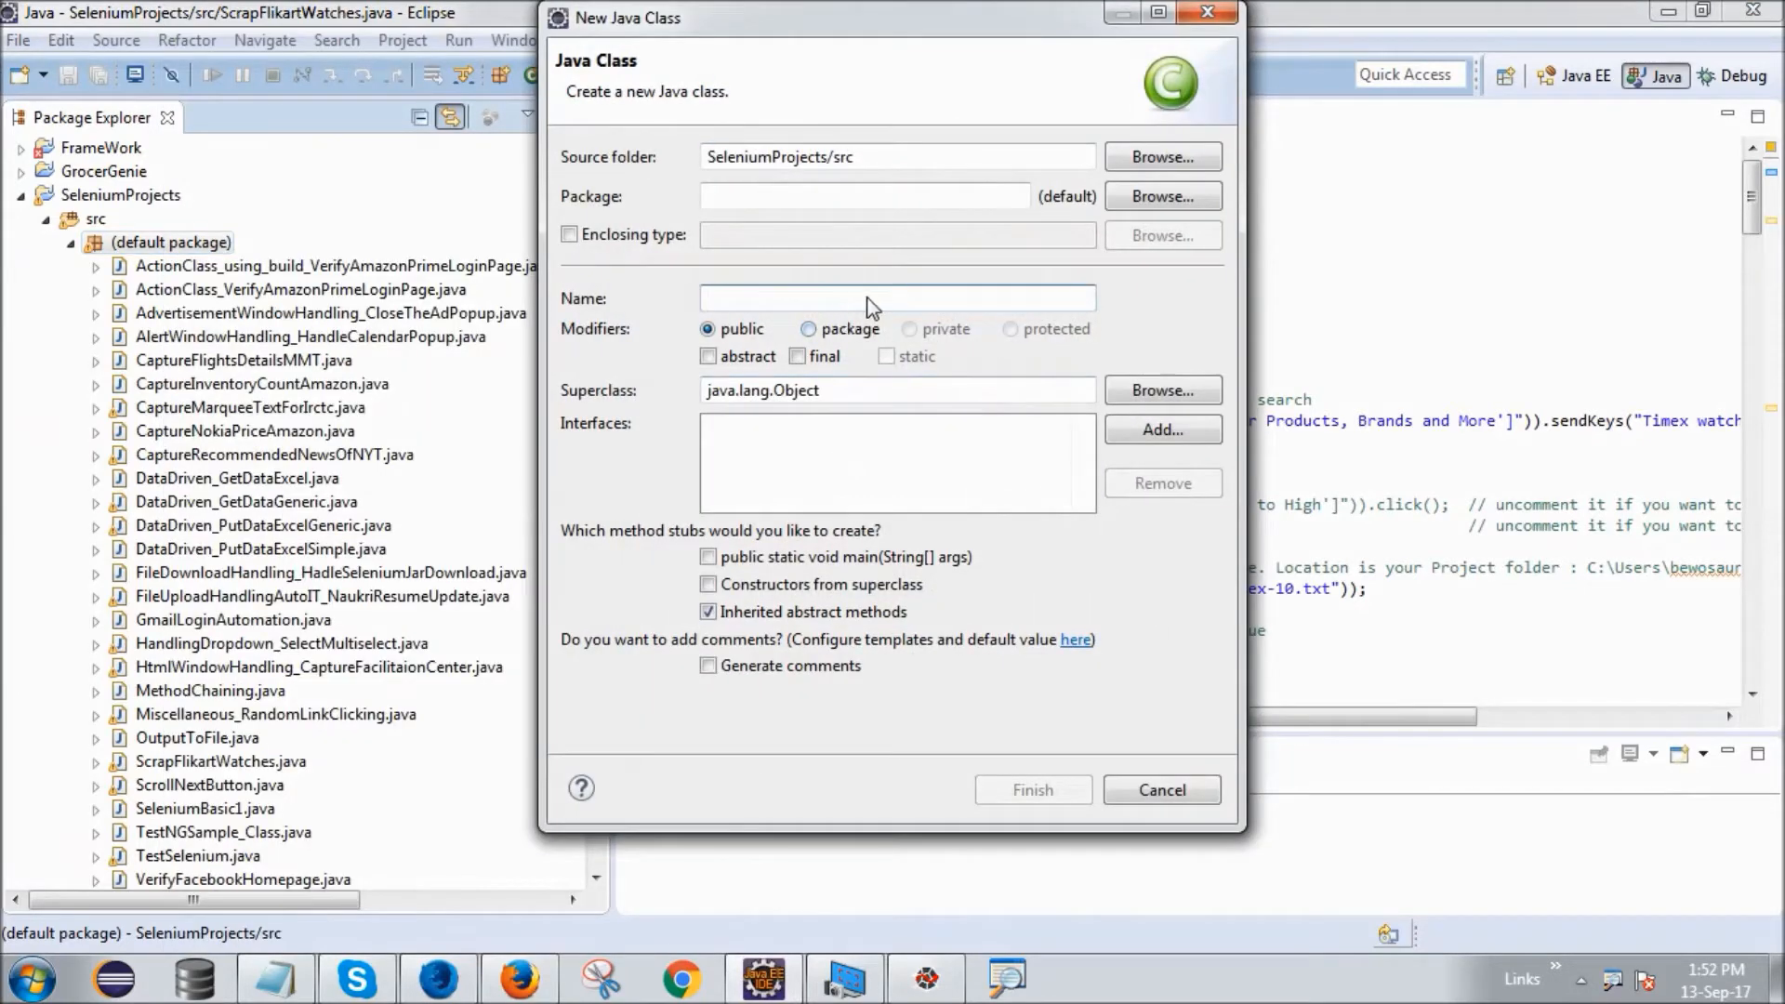
pyautogui.write('ScrapF')
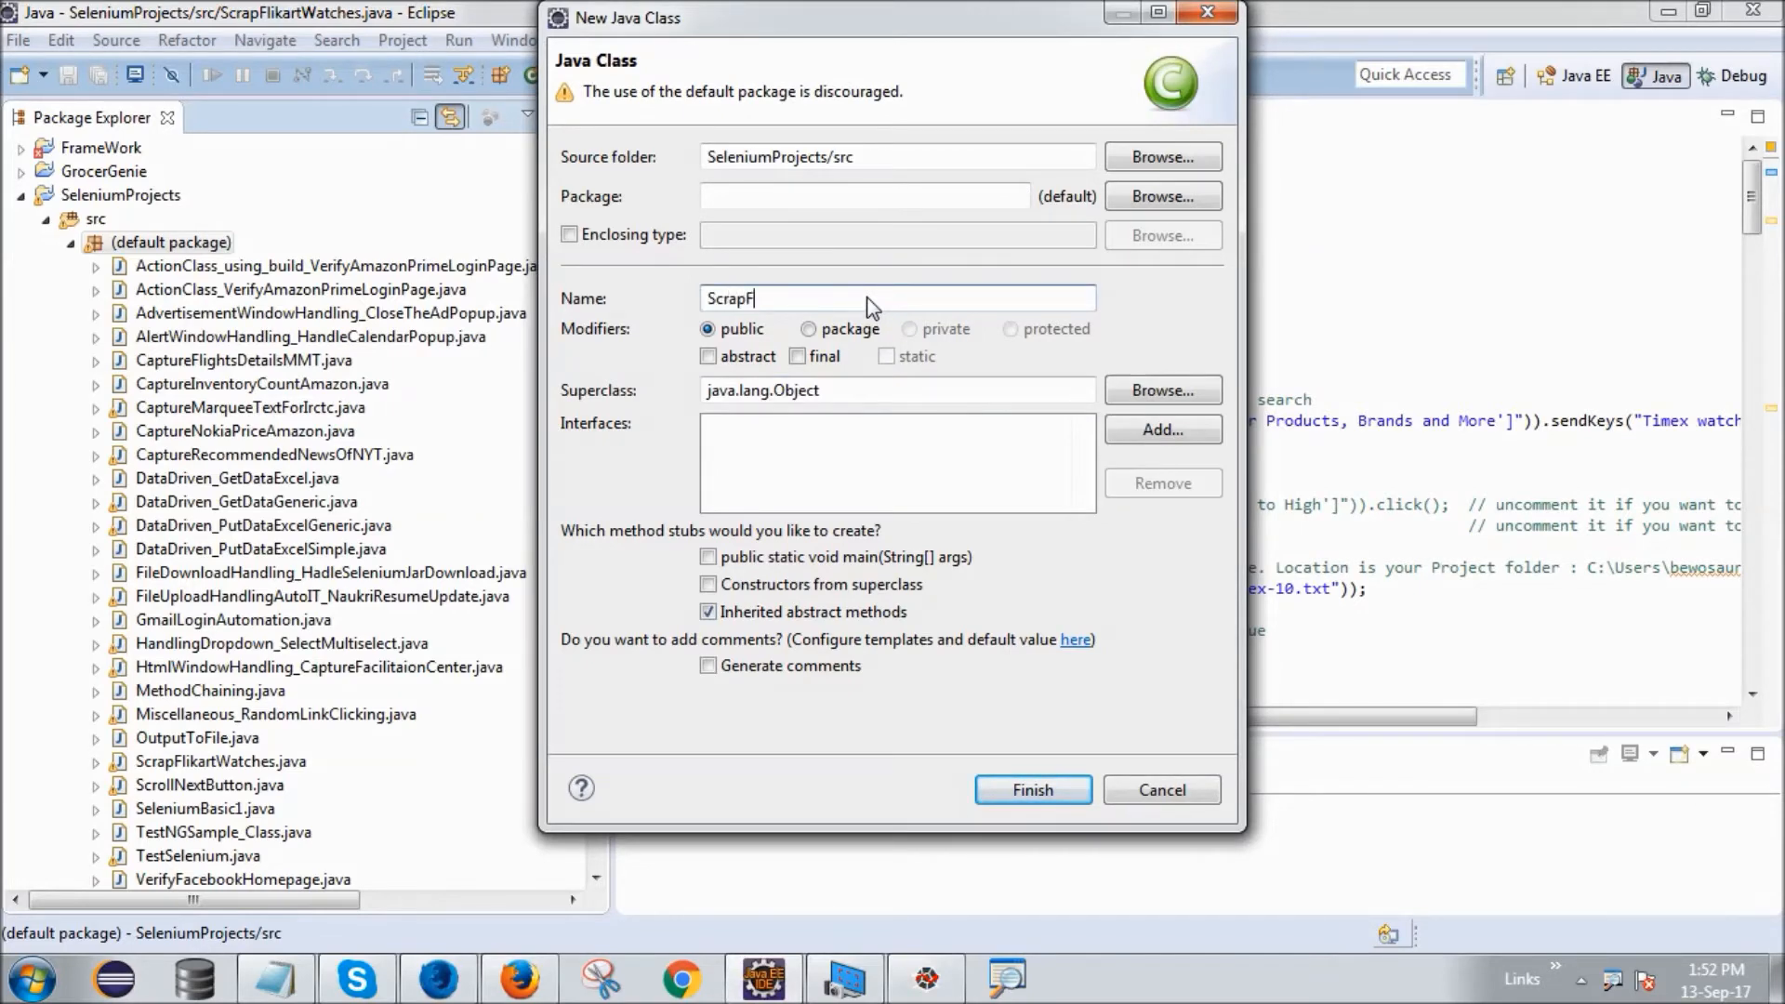
pyautogui.write('ip')
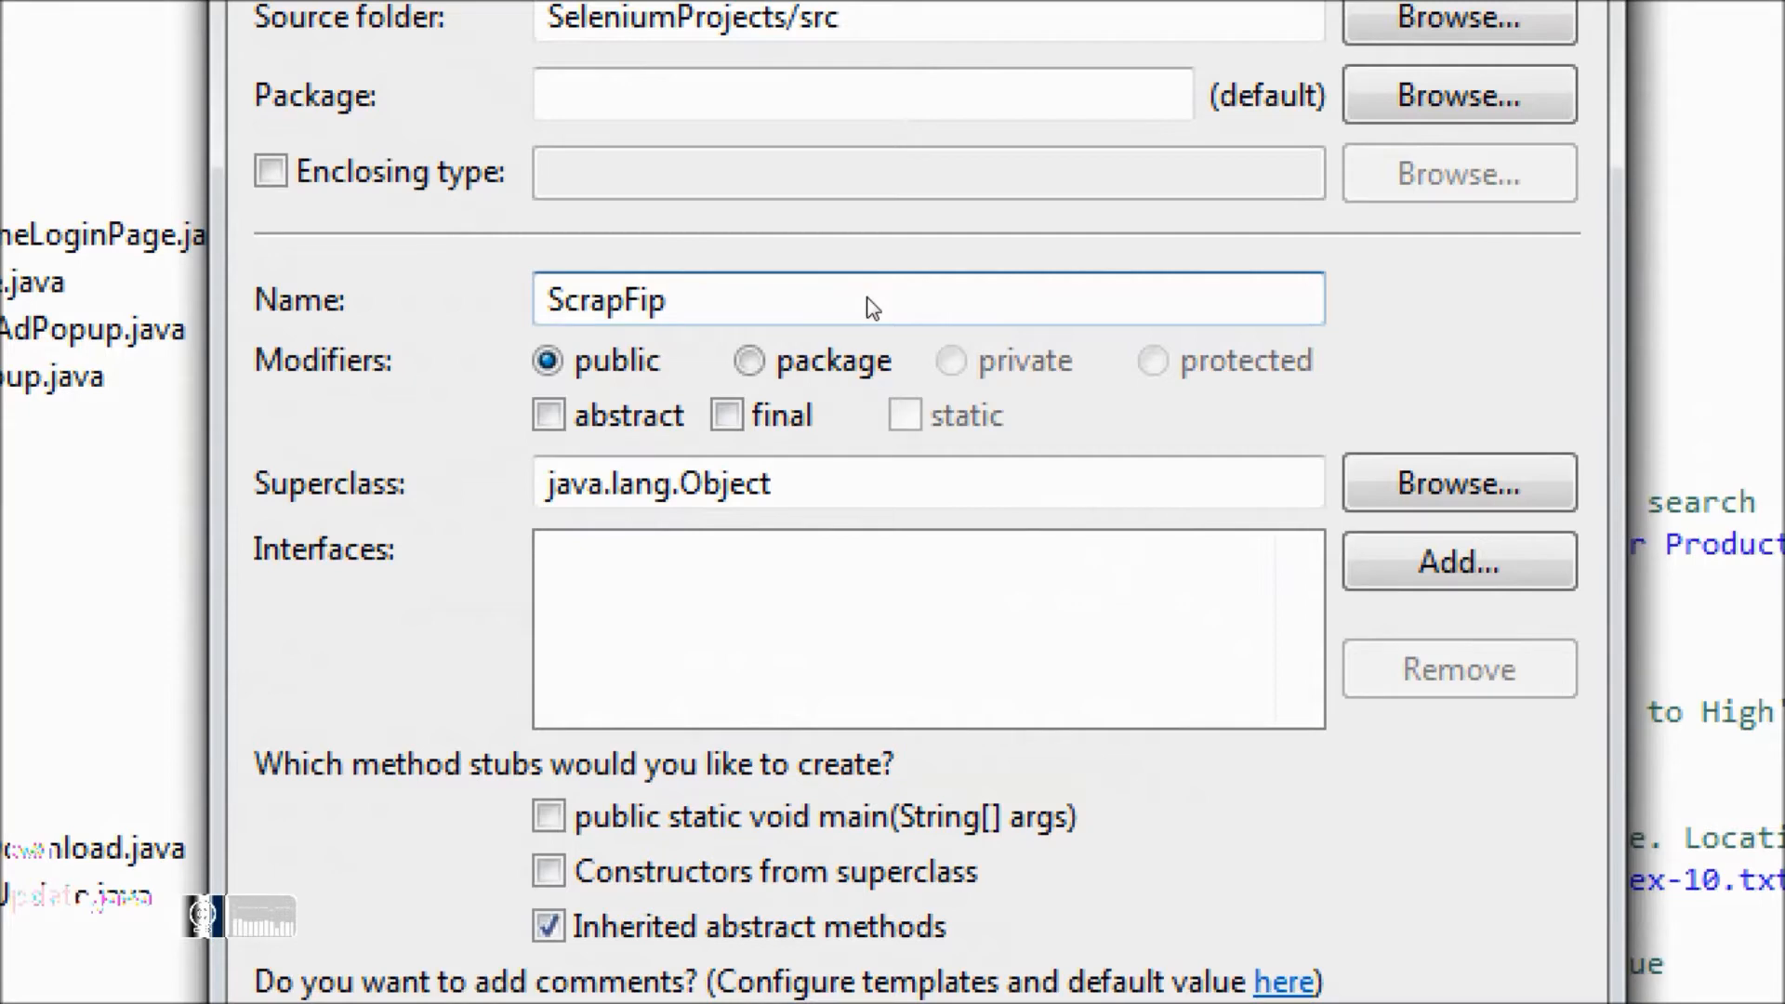
pyautogui.write('kartwatches')
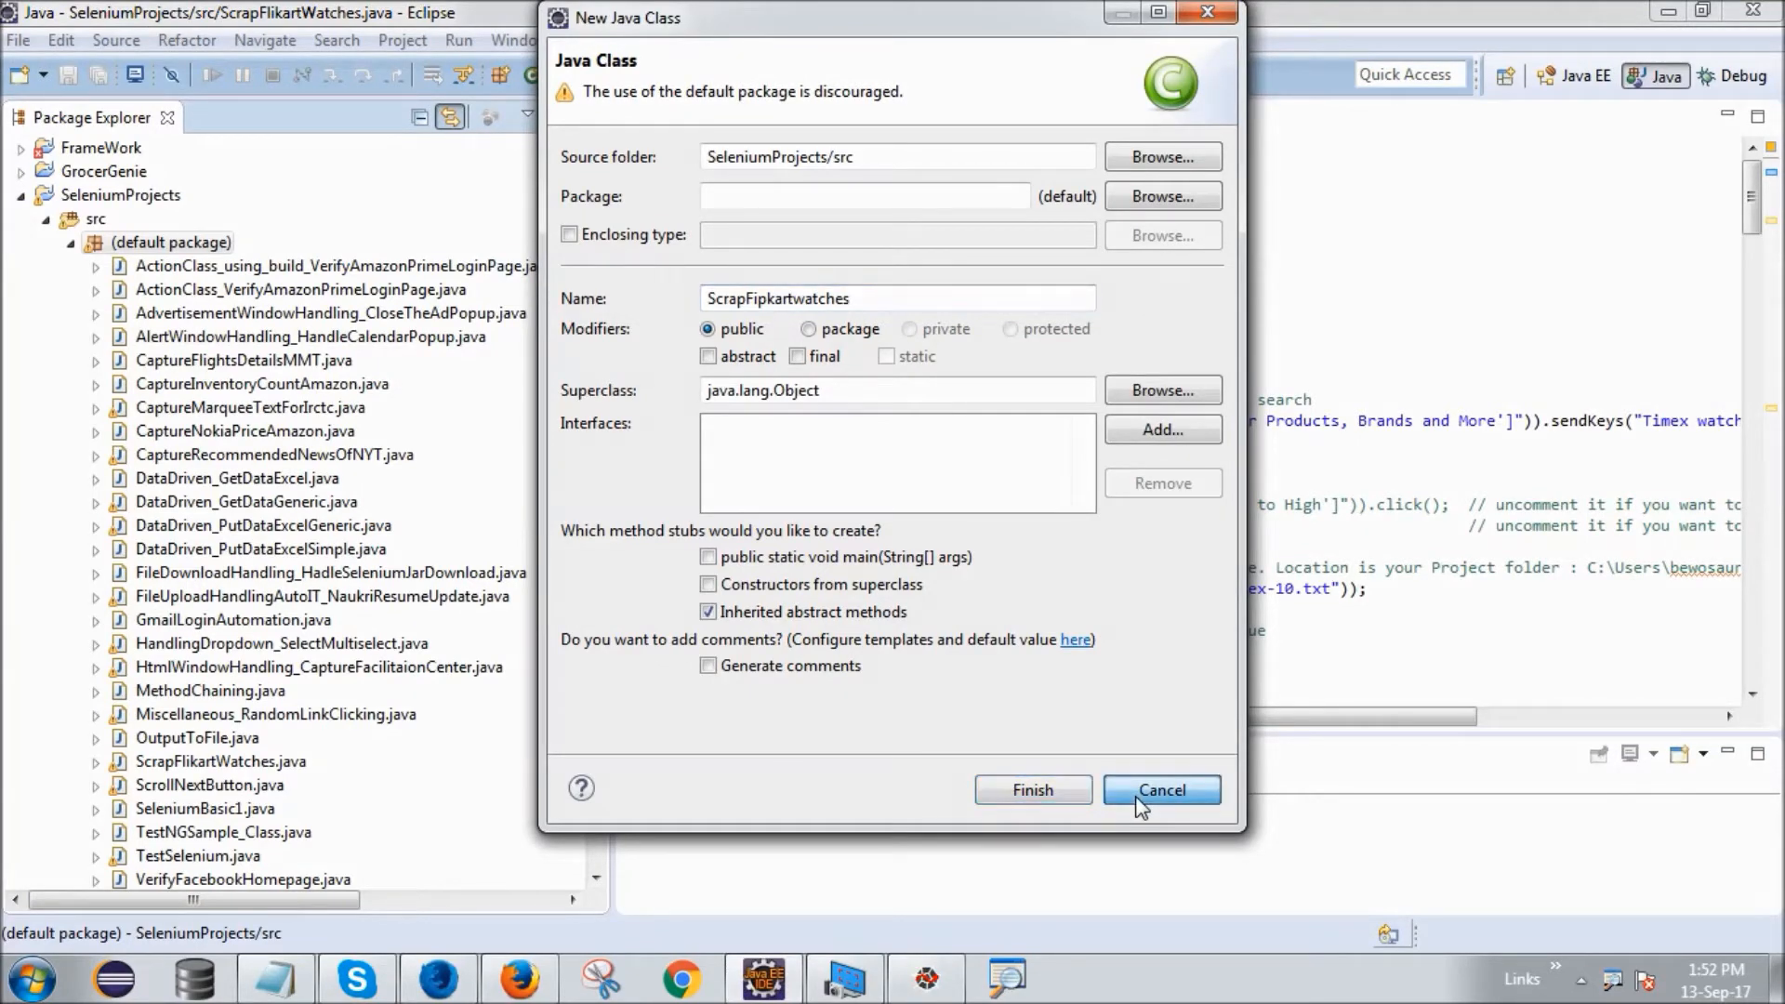
pyautogui.click(1160, 790)
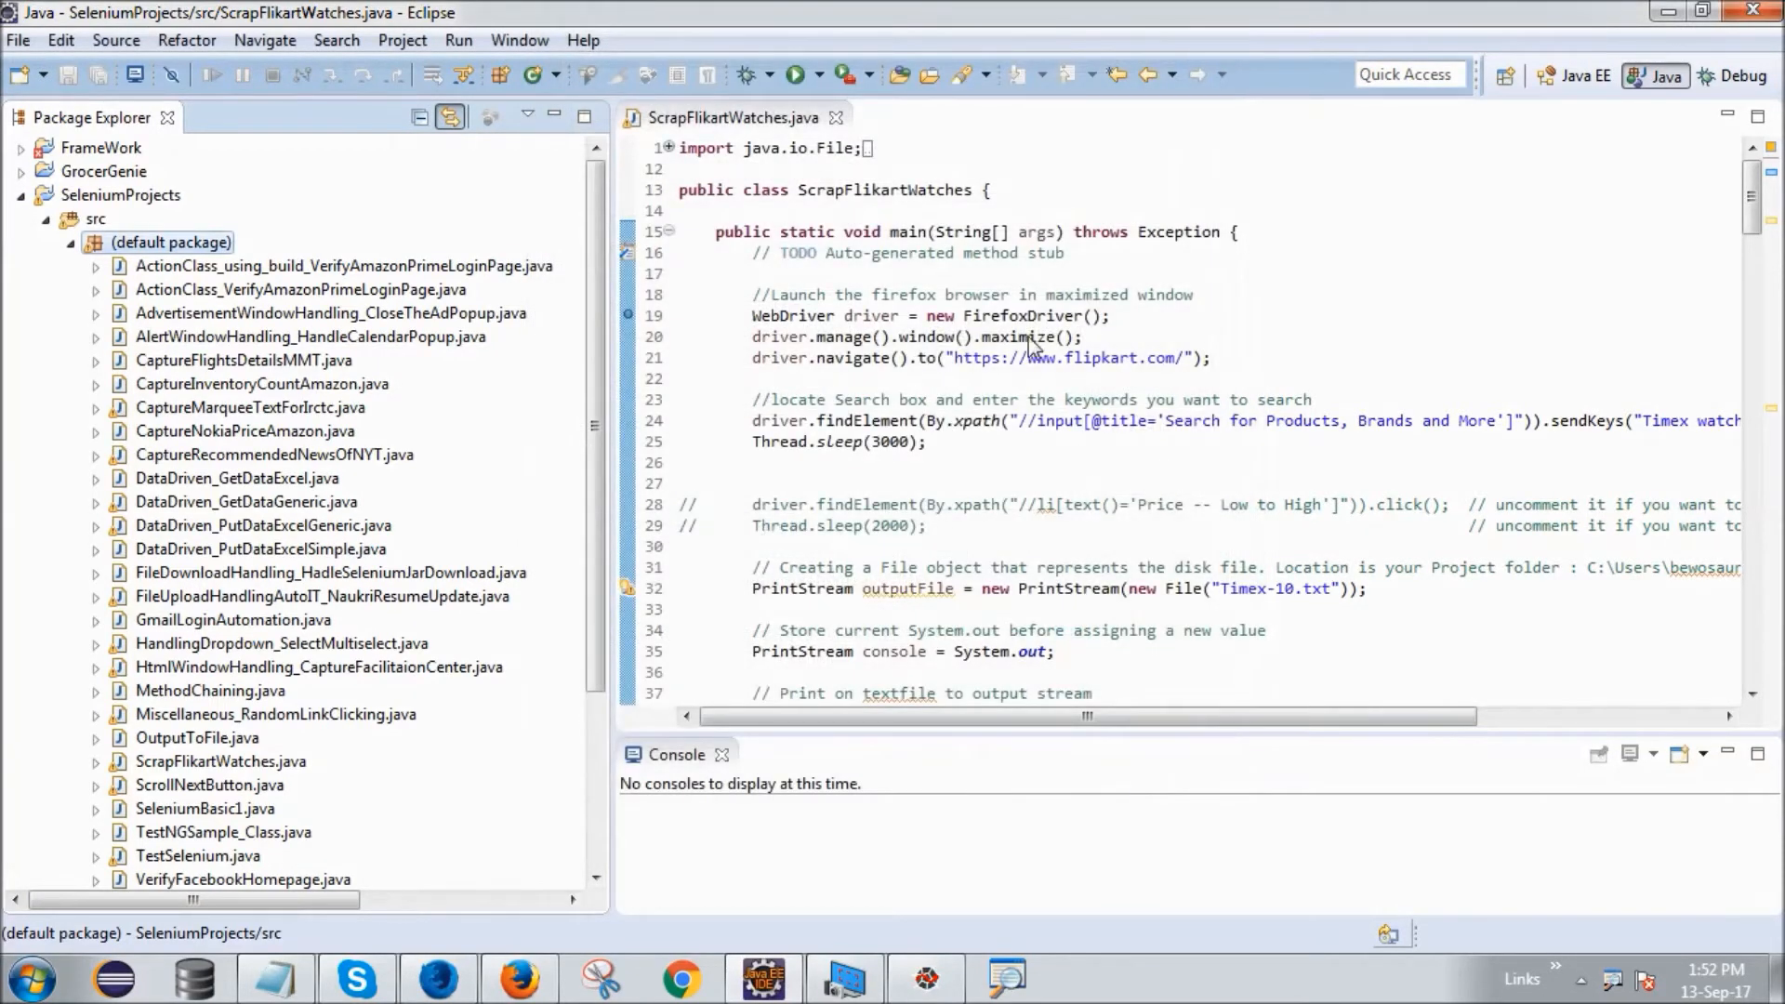
# Run ScrapFlikartWatches as a Java application from the toolbar
pyautogui.scroll(-3)
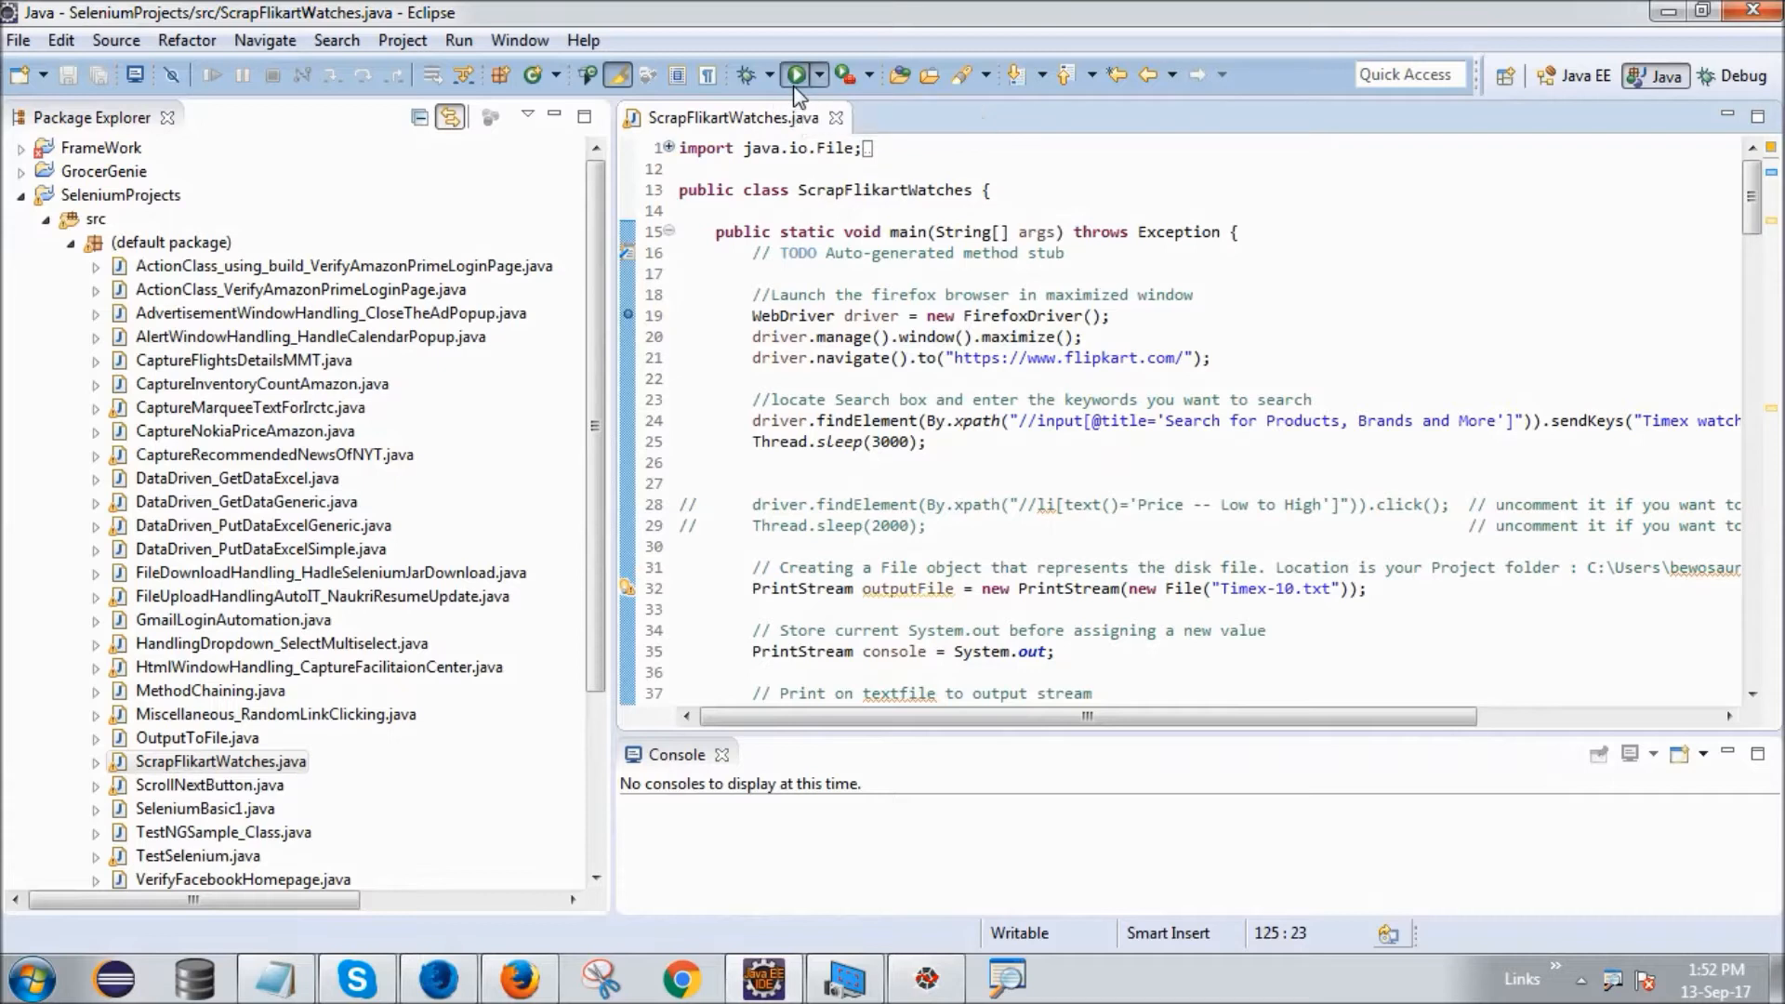
pyautogui.click(796, 74)
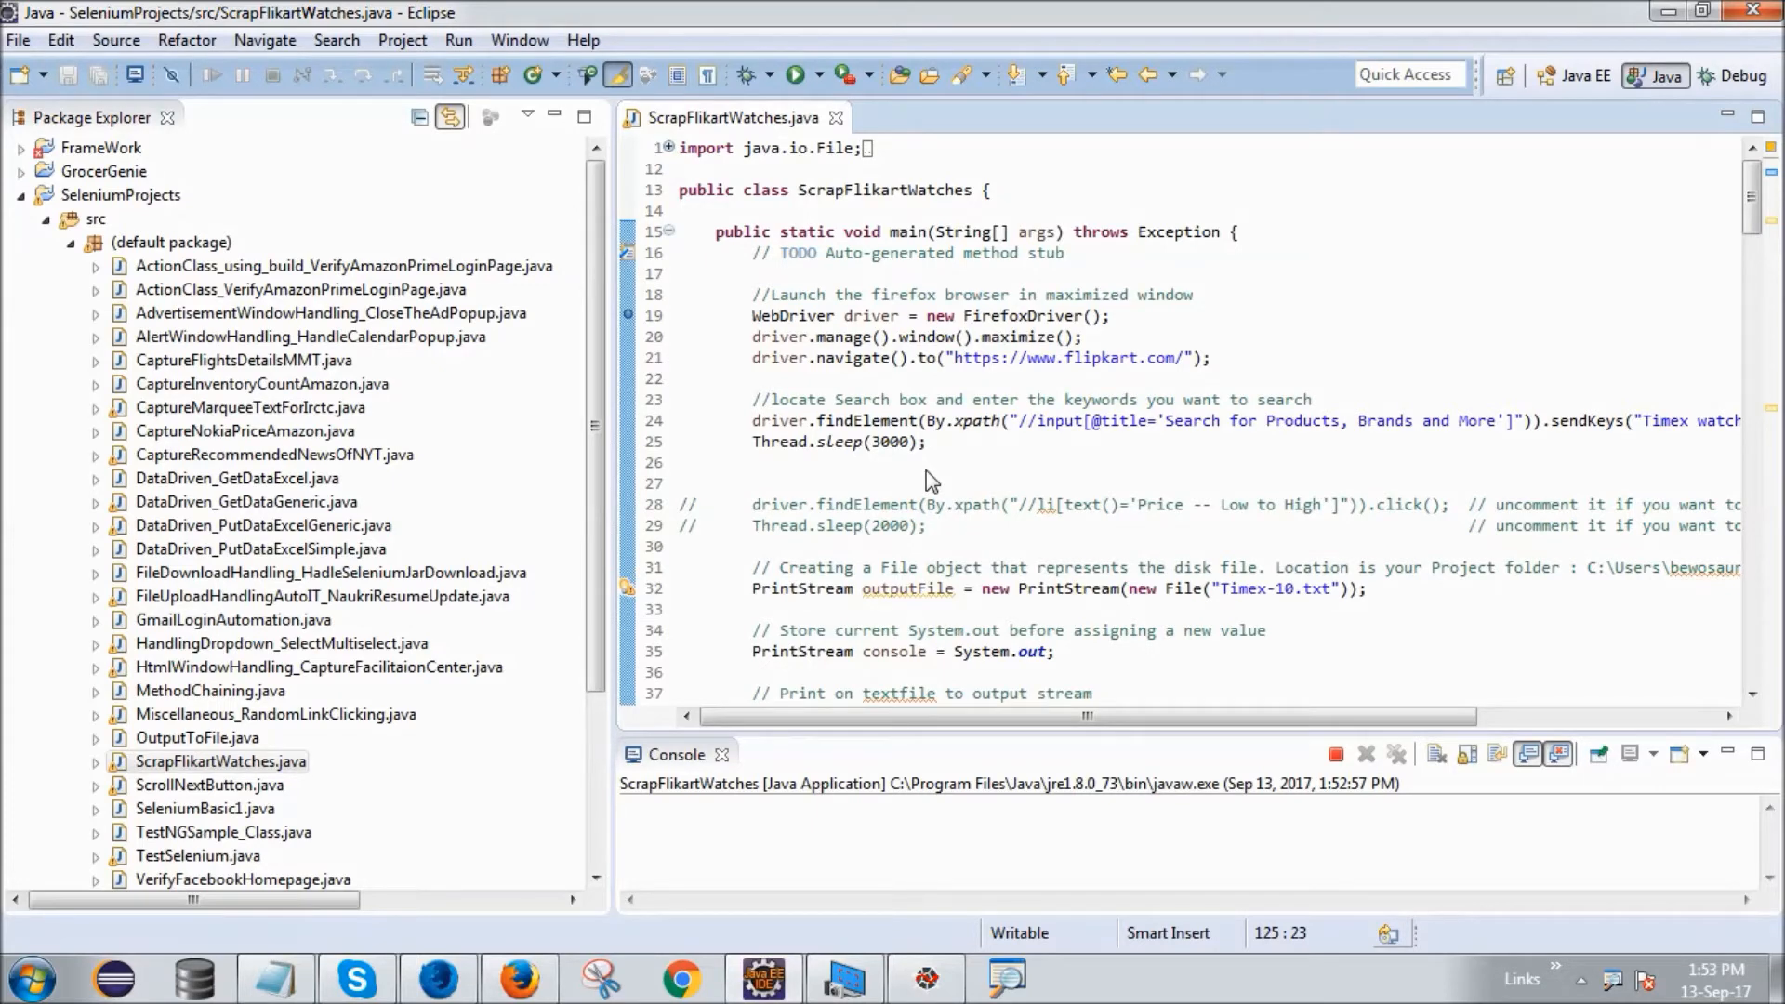
pyautogui.moveTo(517, 977)
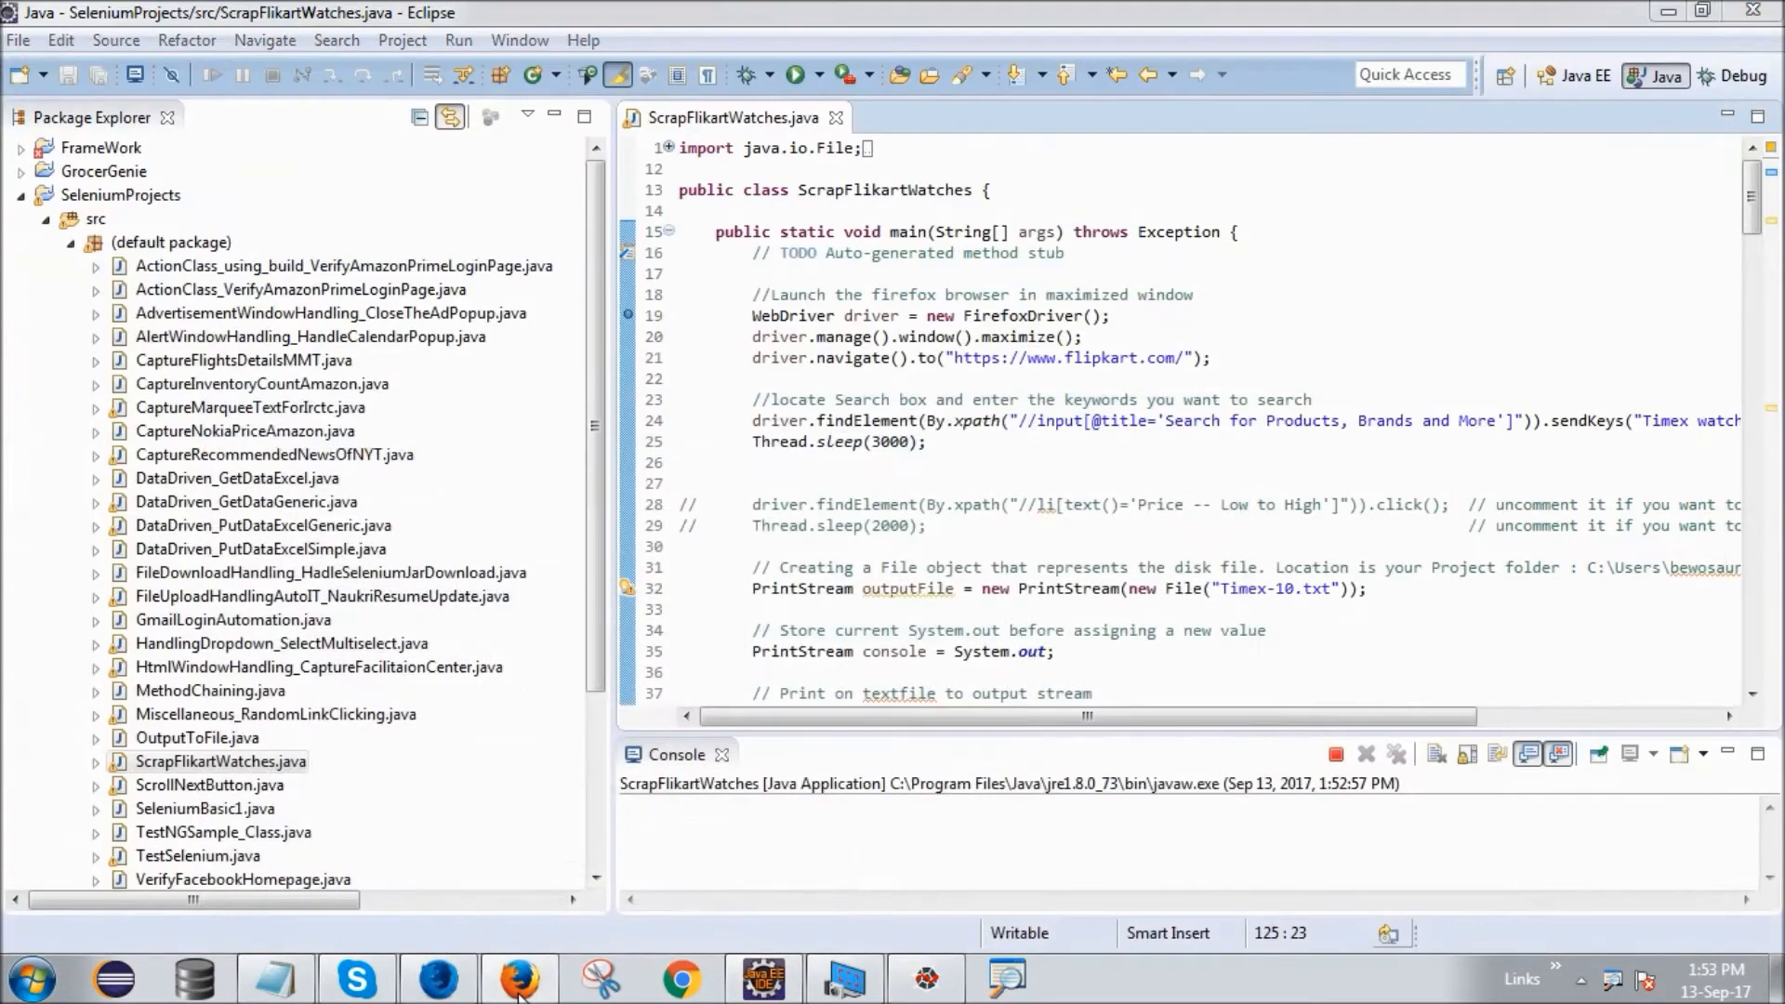
# Switch to the script-driven Firefox and watch the Flipkart Timex results and TW2R27100 page load
pyautogui.click(517, 979)
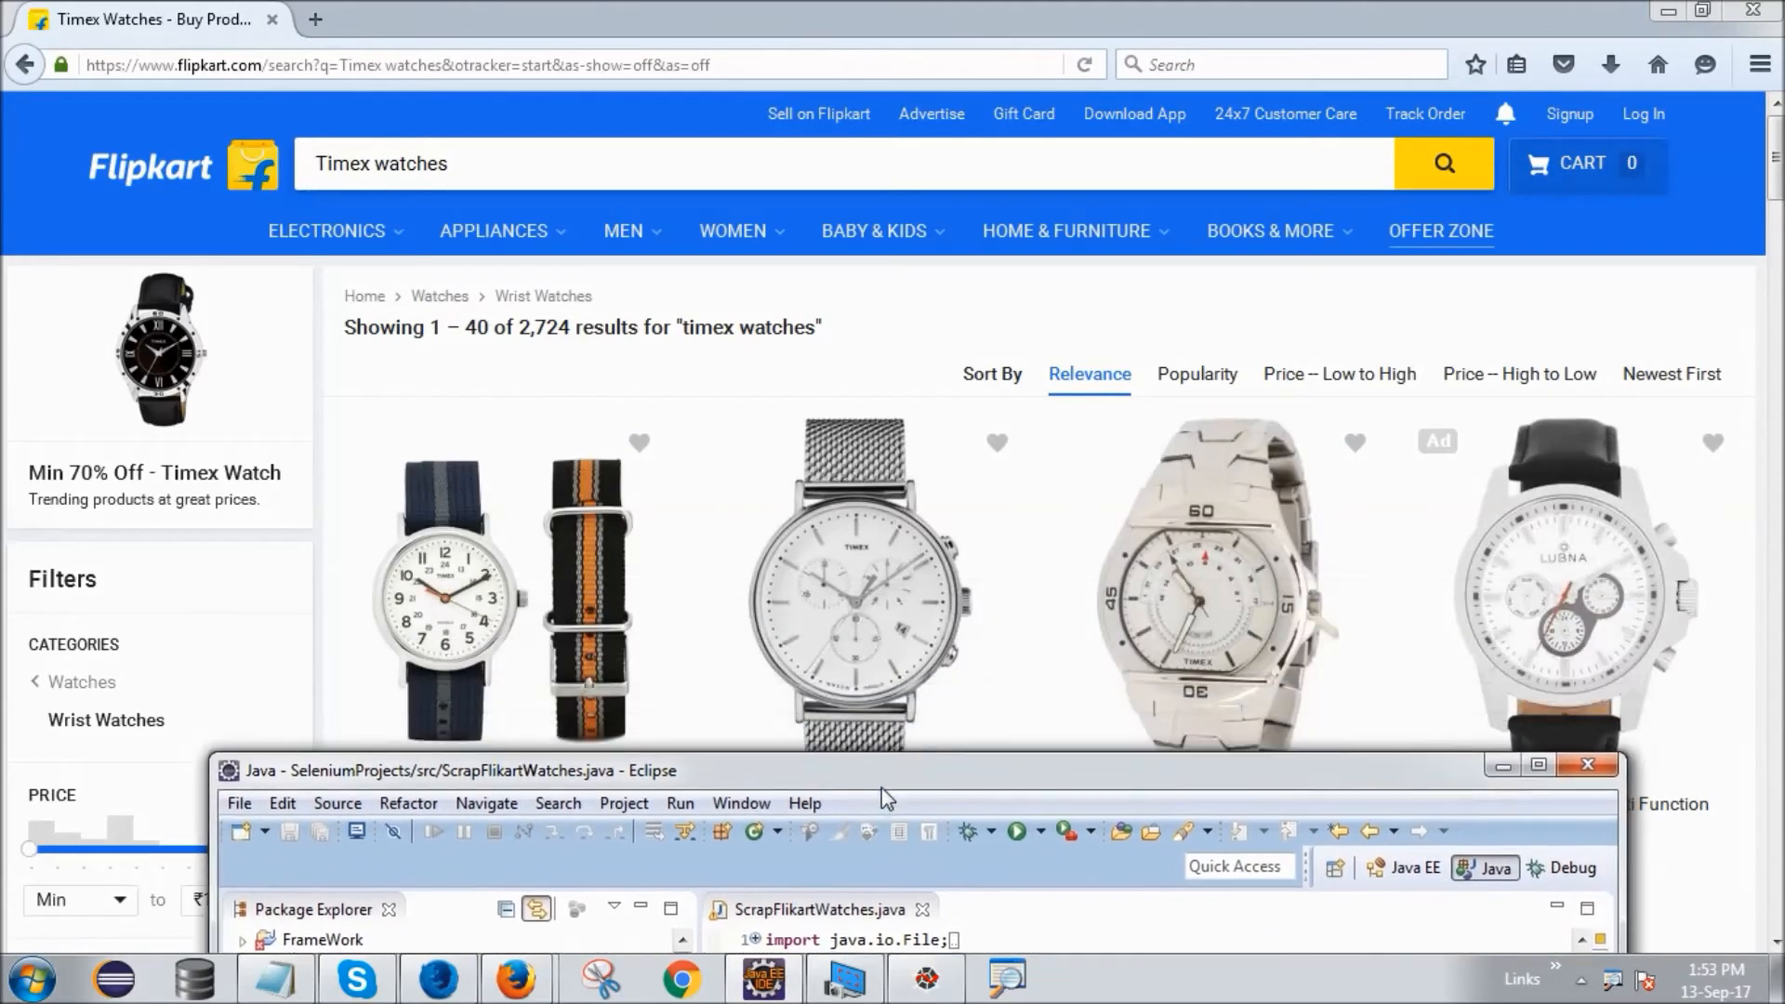
pyautogui.click(1497, 765)
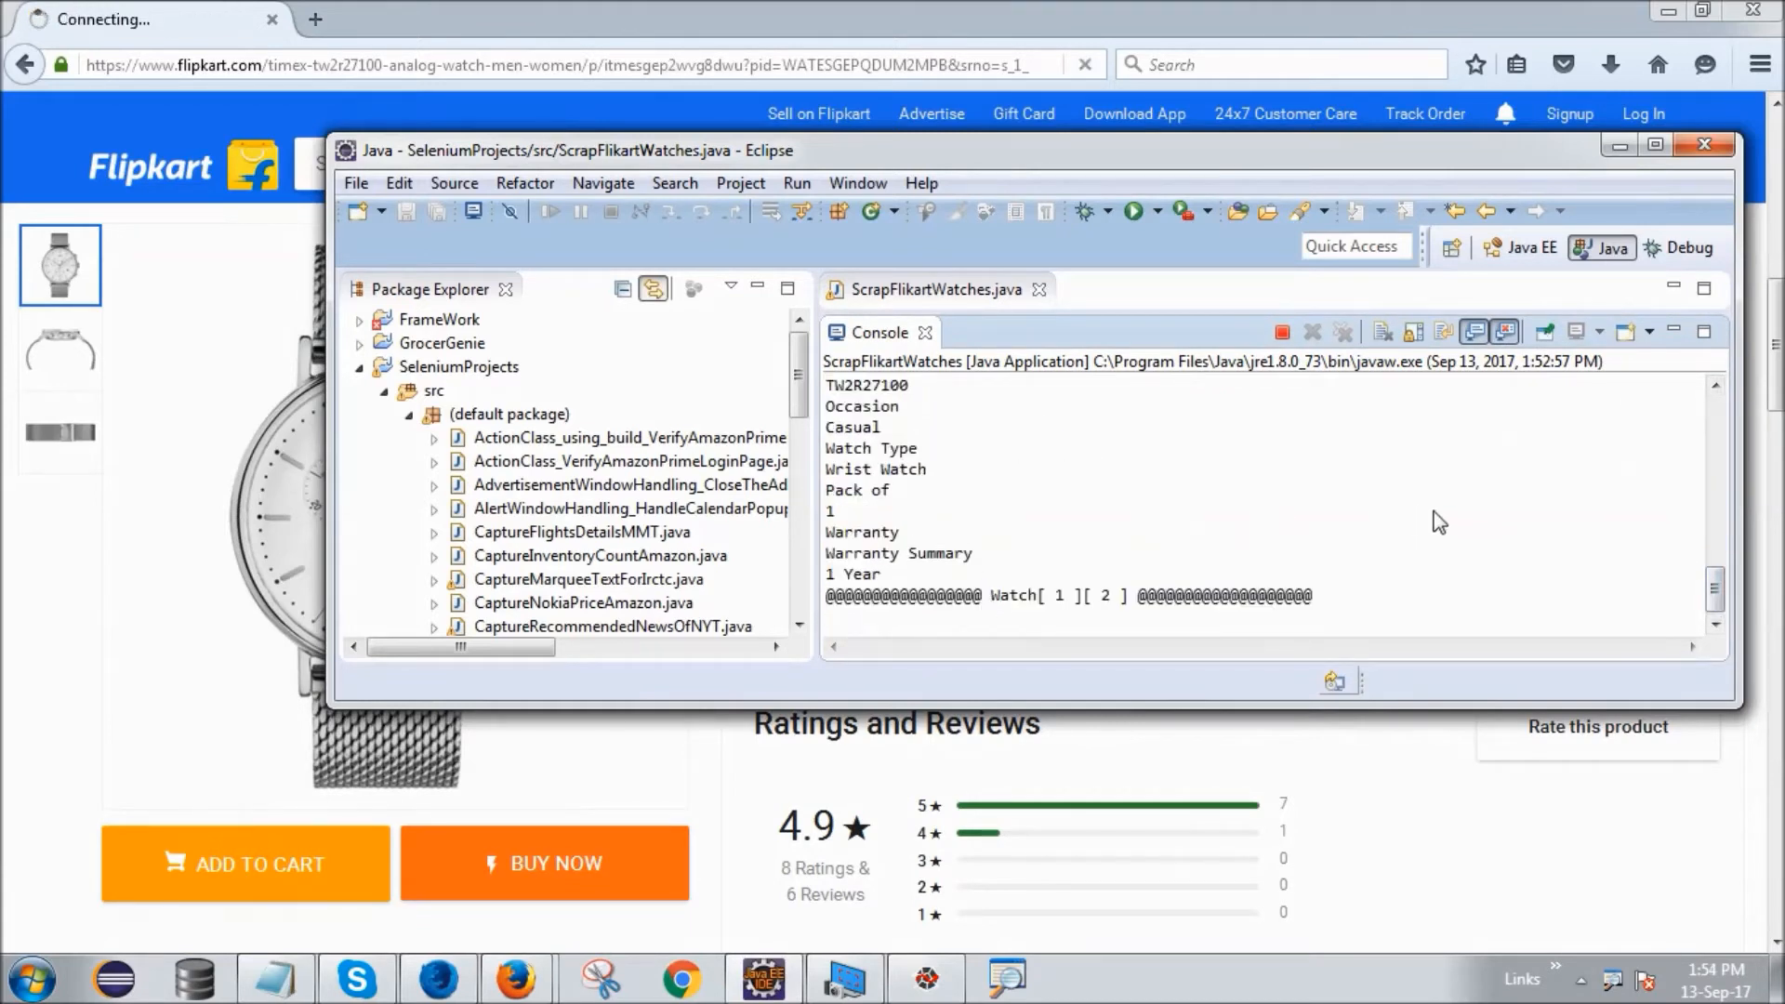
pyautogui.scroll(-3)
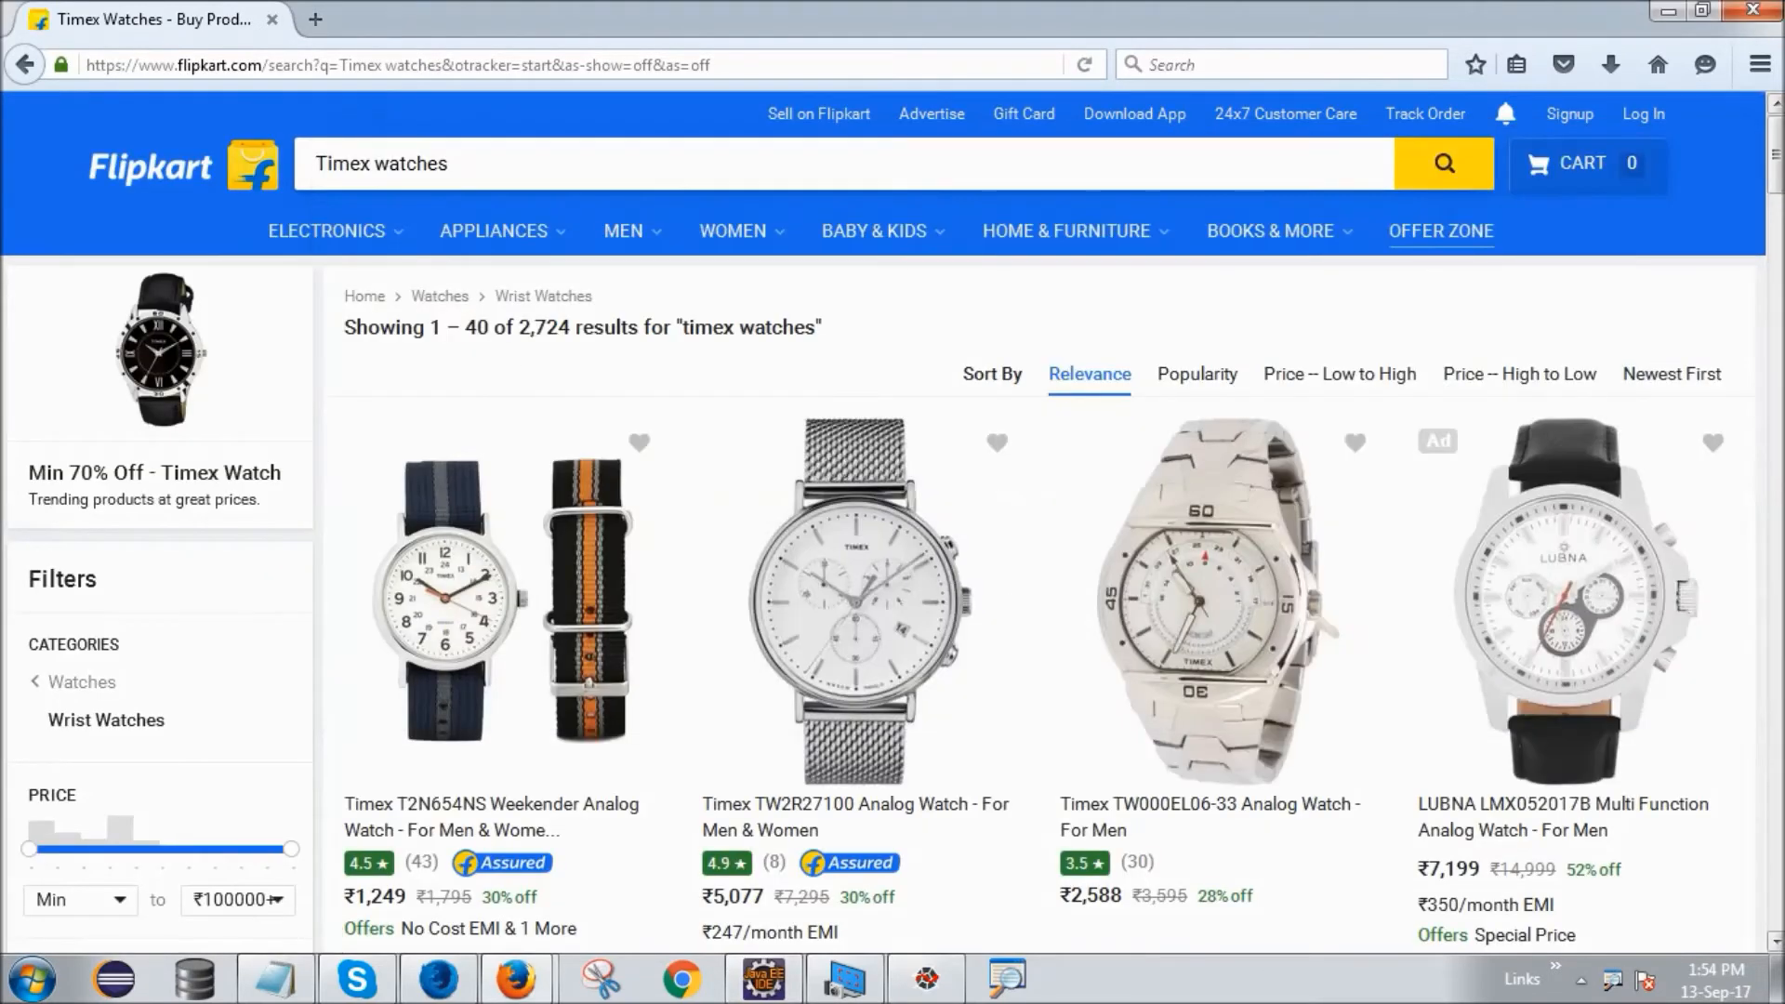
# Follow the Eclipse console as it logs prices and highlights such as ₹5,077 for TW2R27100
pyautogui.scroll(-3)
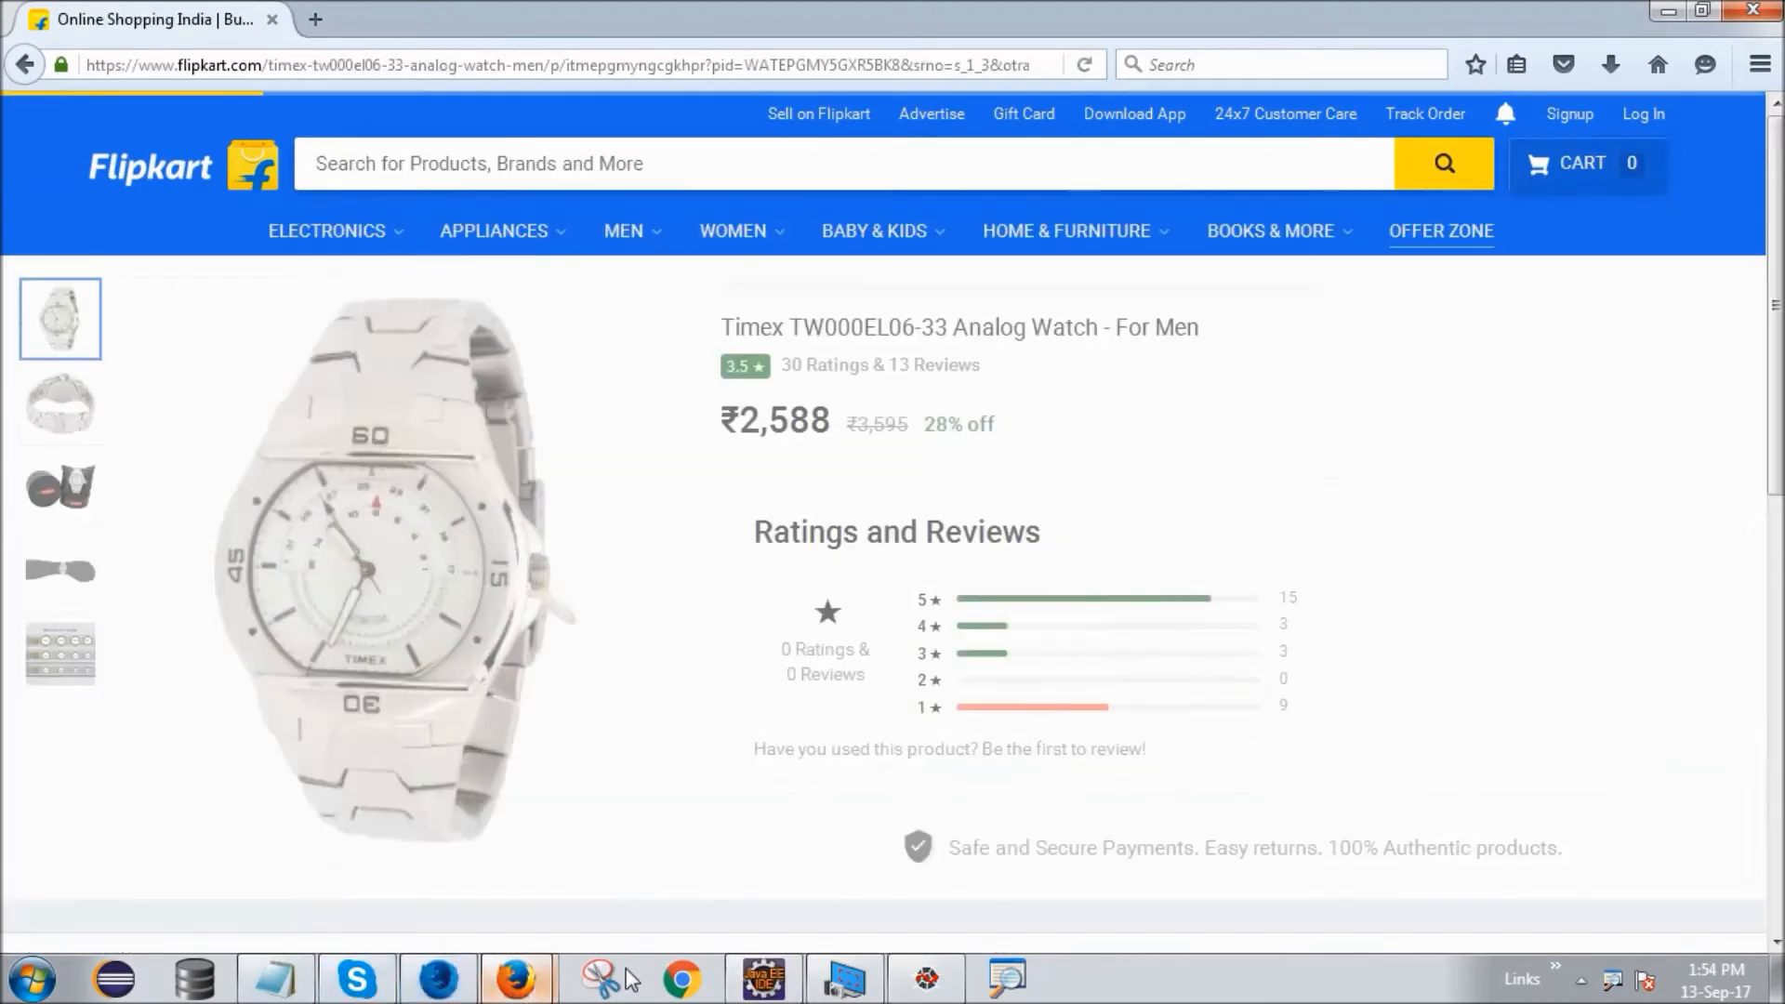
pyautogui.click(762, 978)
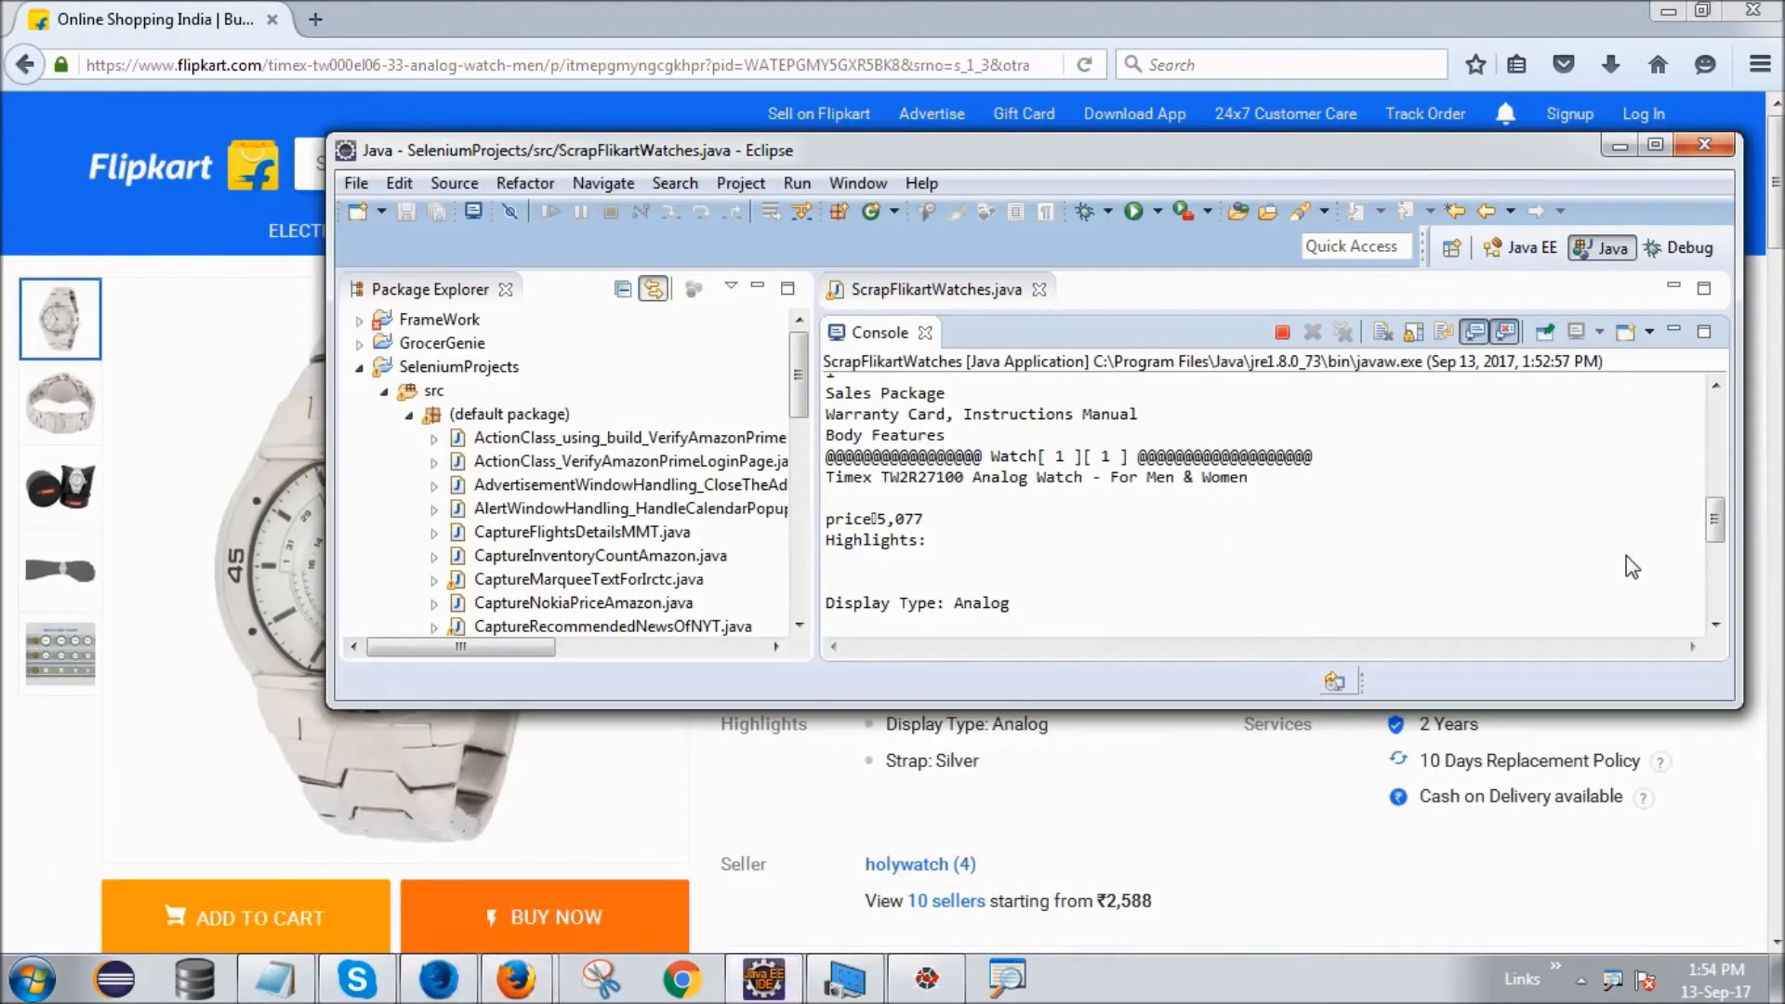
pyautogui.scroll(-3)
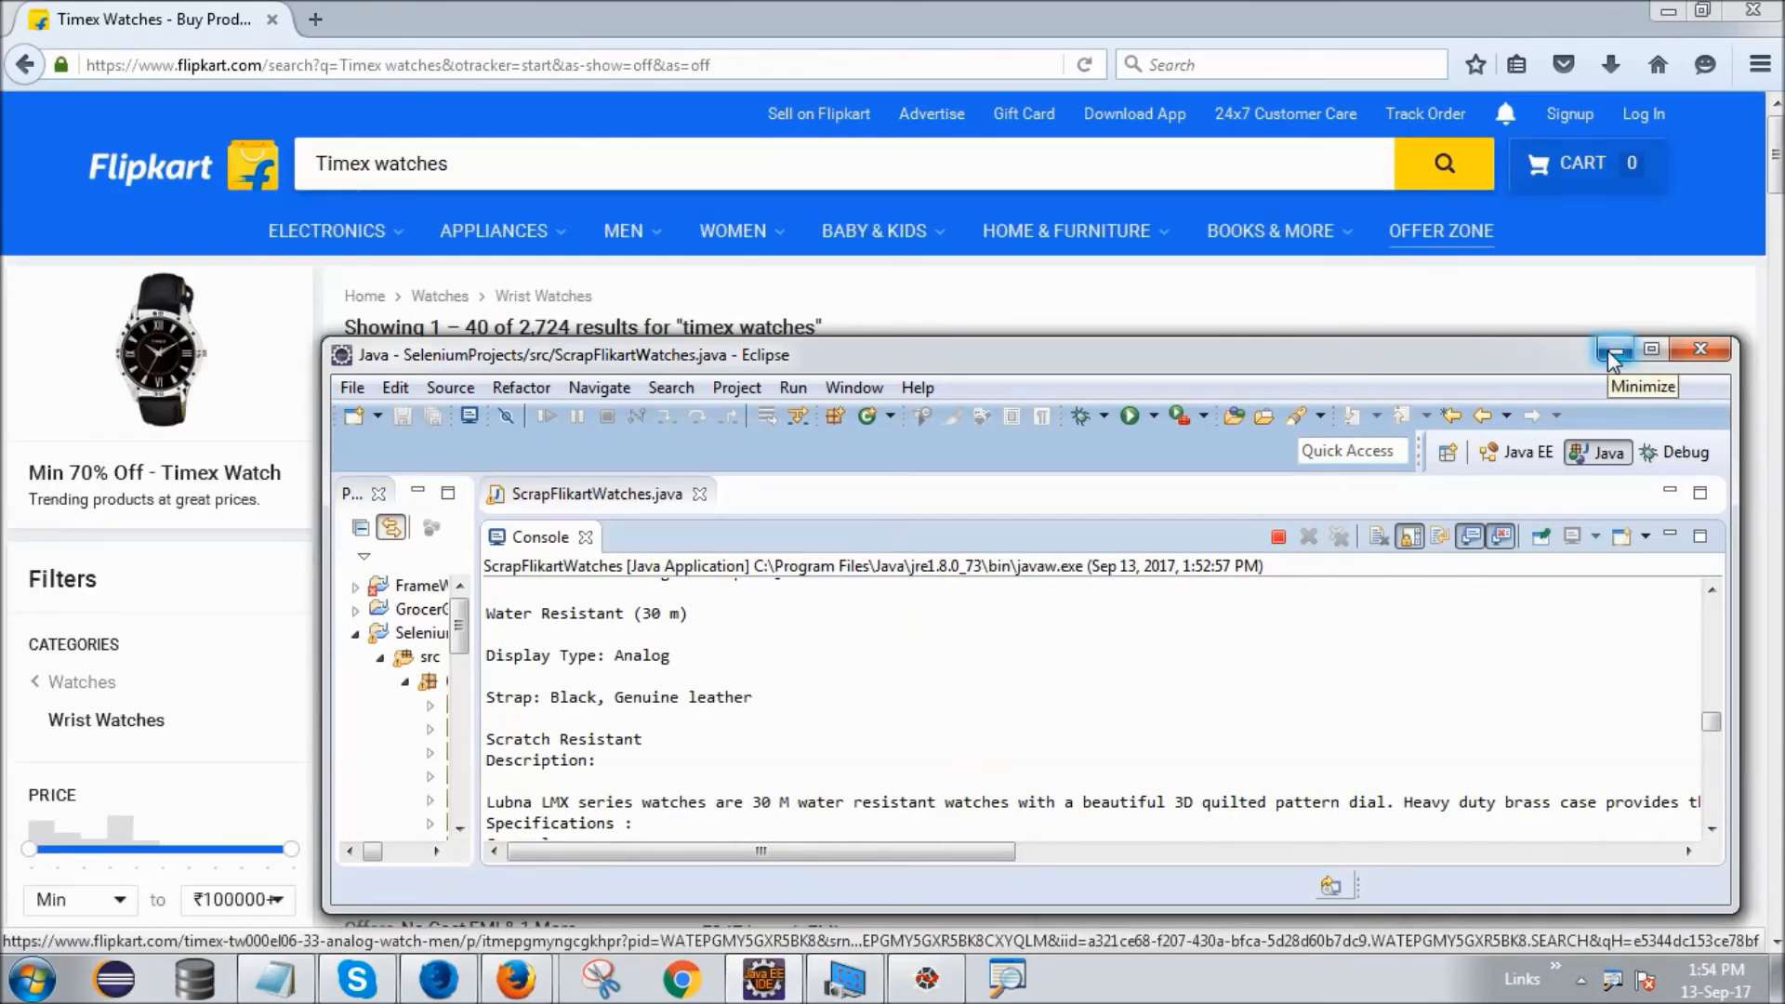
pyautogui.moveTo(1146, 378)
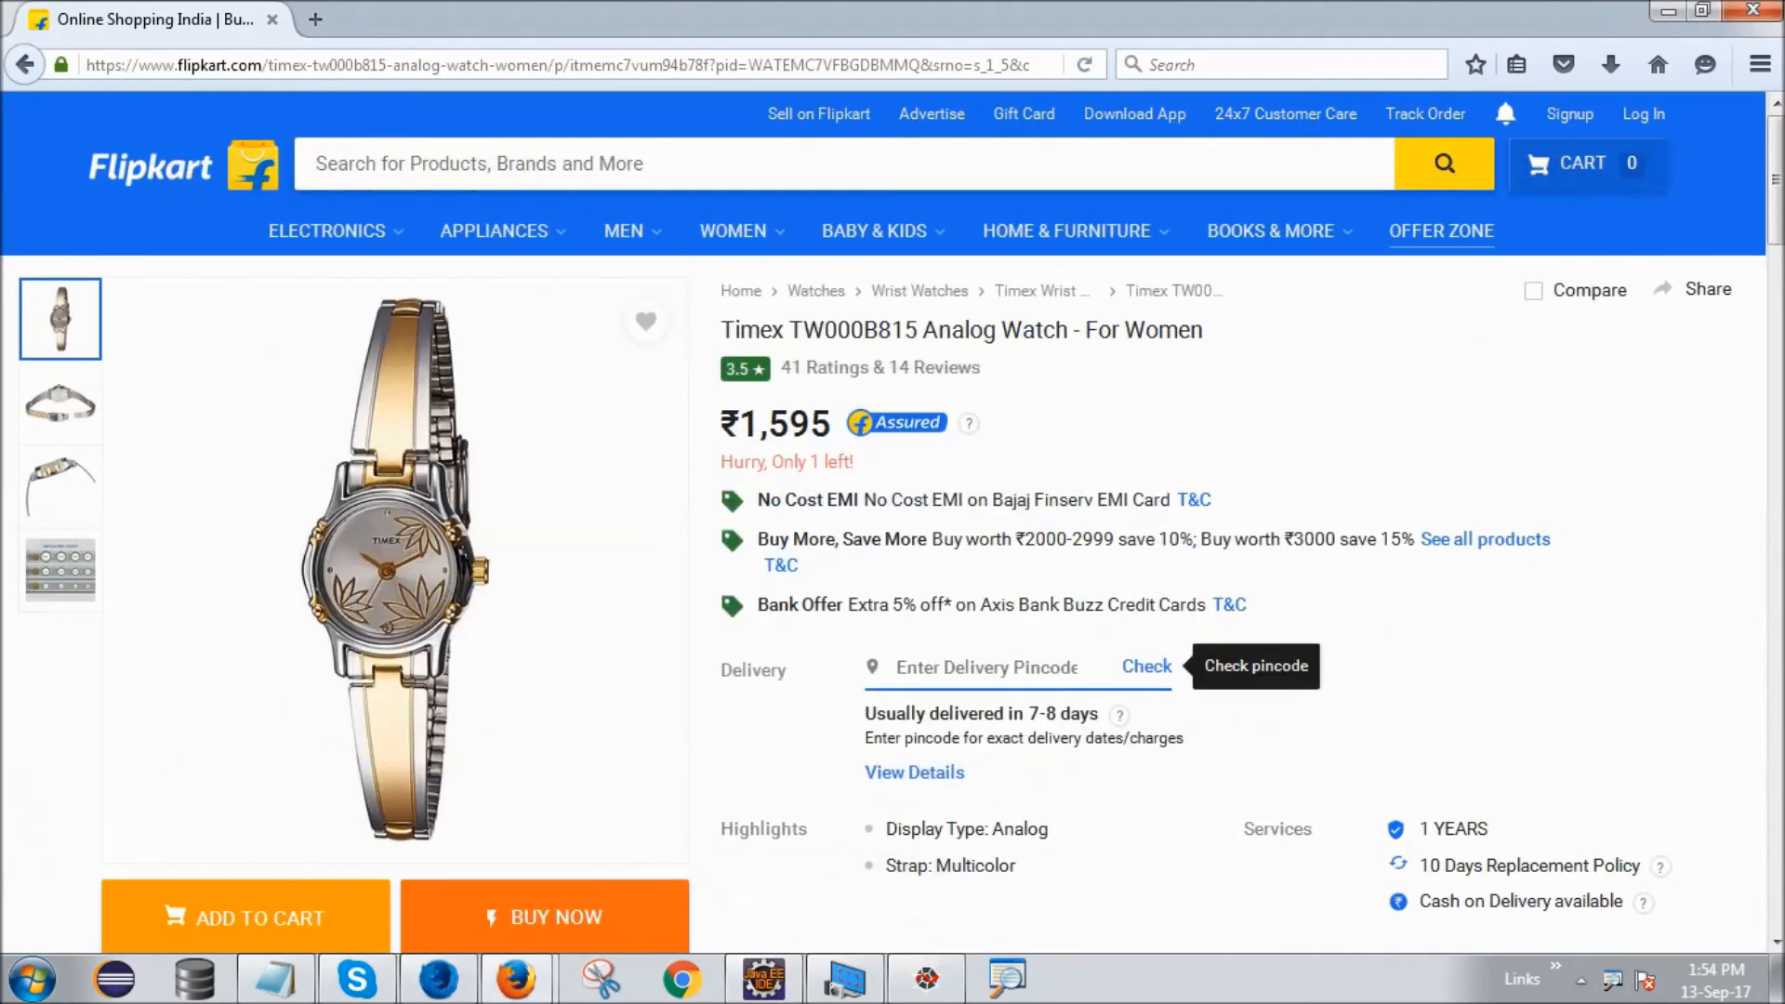
pyautogui.scroll(-3)
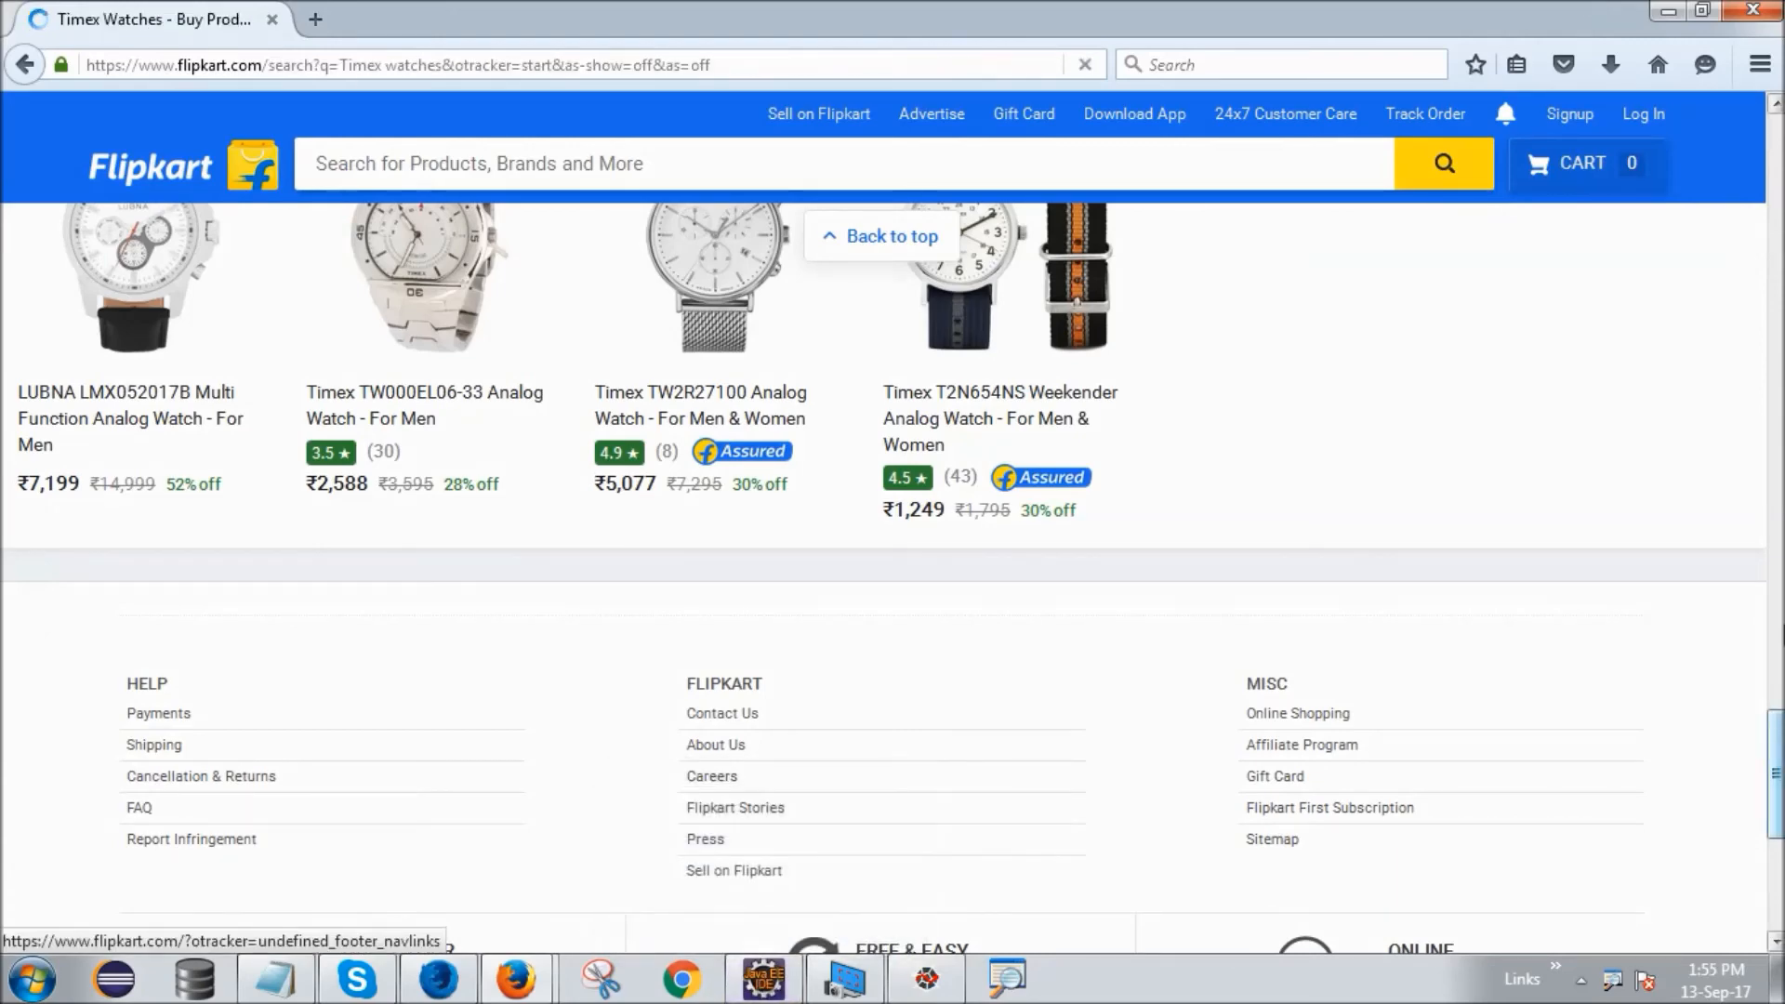
# Read the console's ₹1,595 TW000B815 watch details, scrolling through the latest output
pyautogui.click(766, 1003)
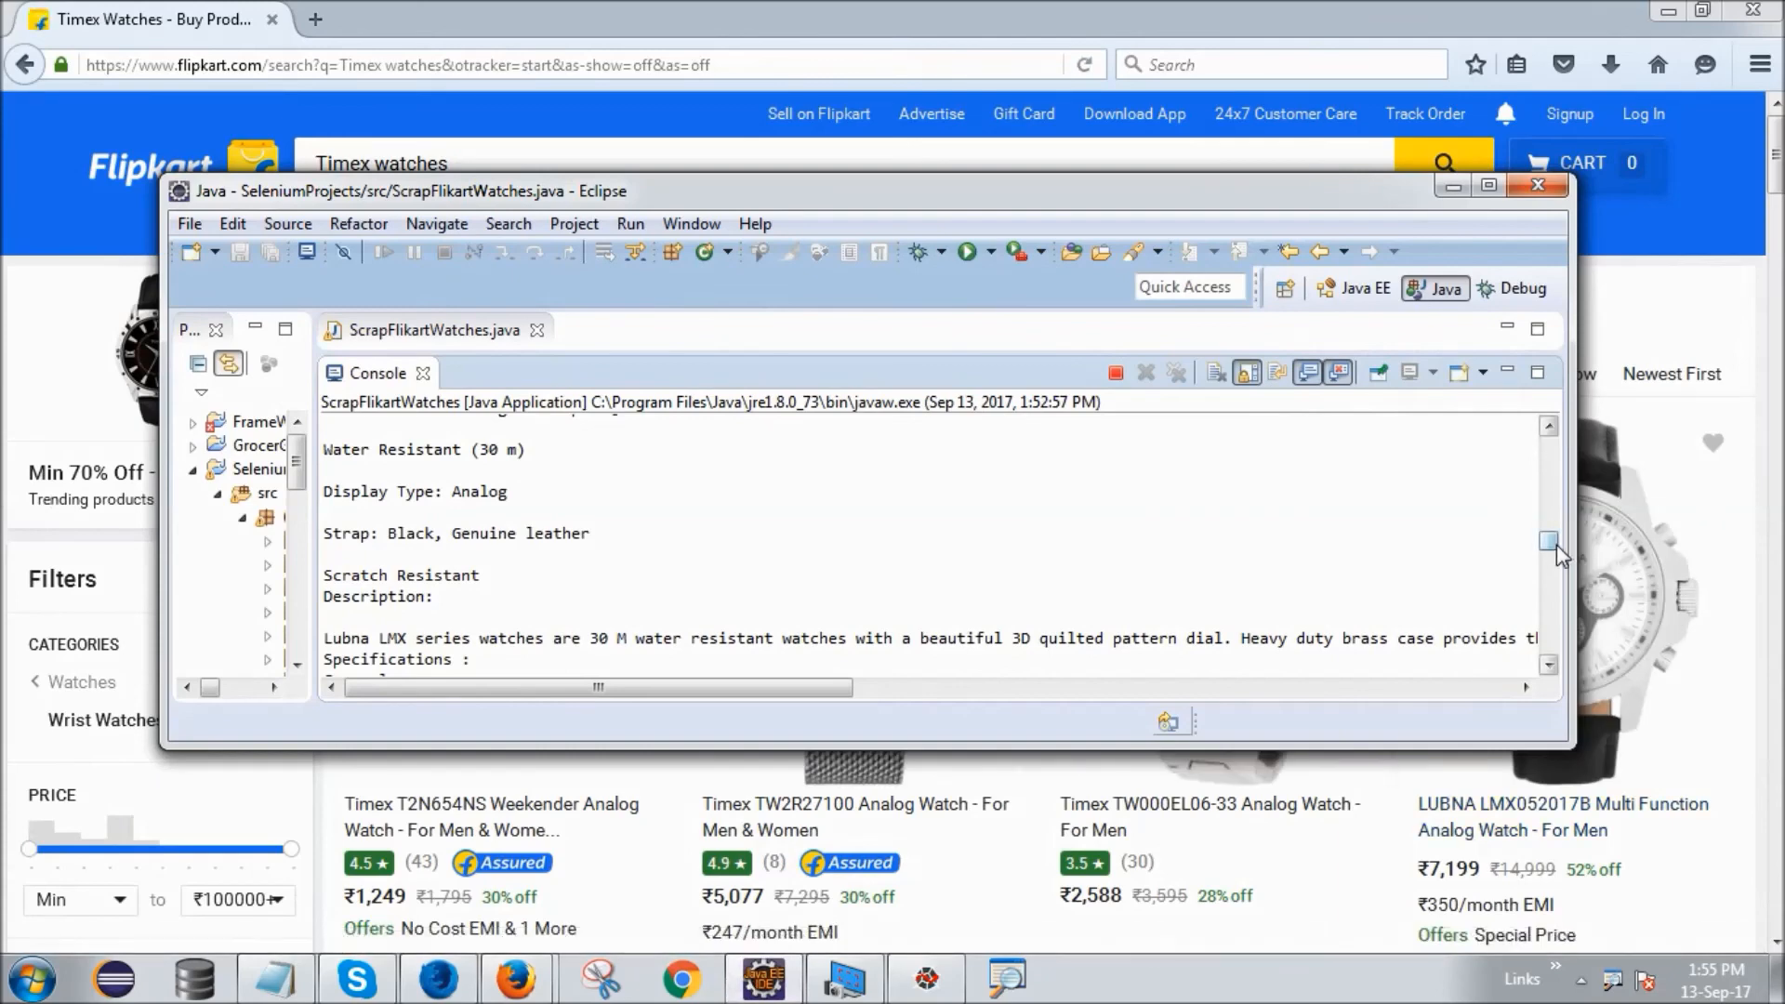
pyautogui.scroll(-3)
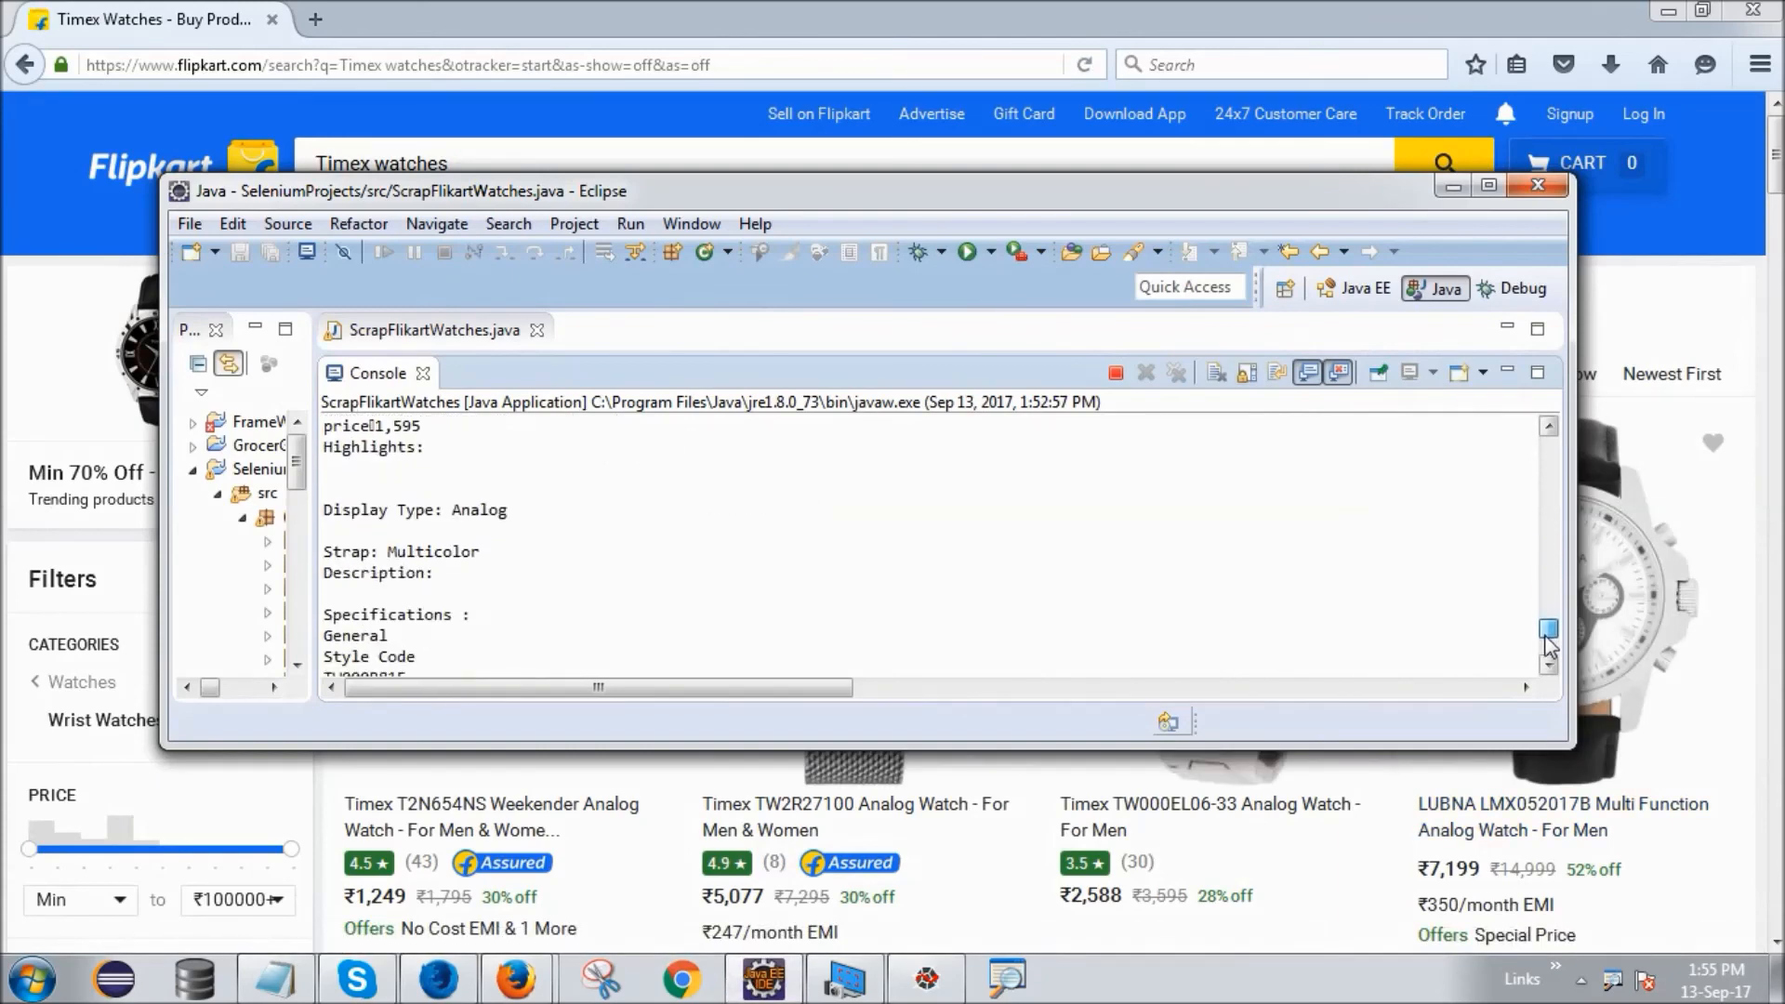
pyautogui.scroll(-3)
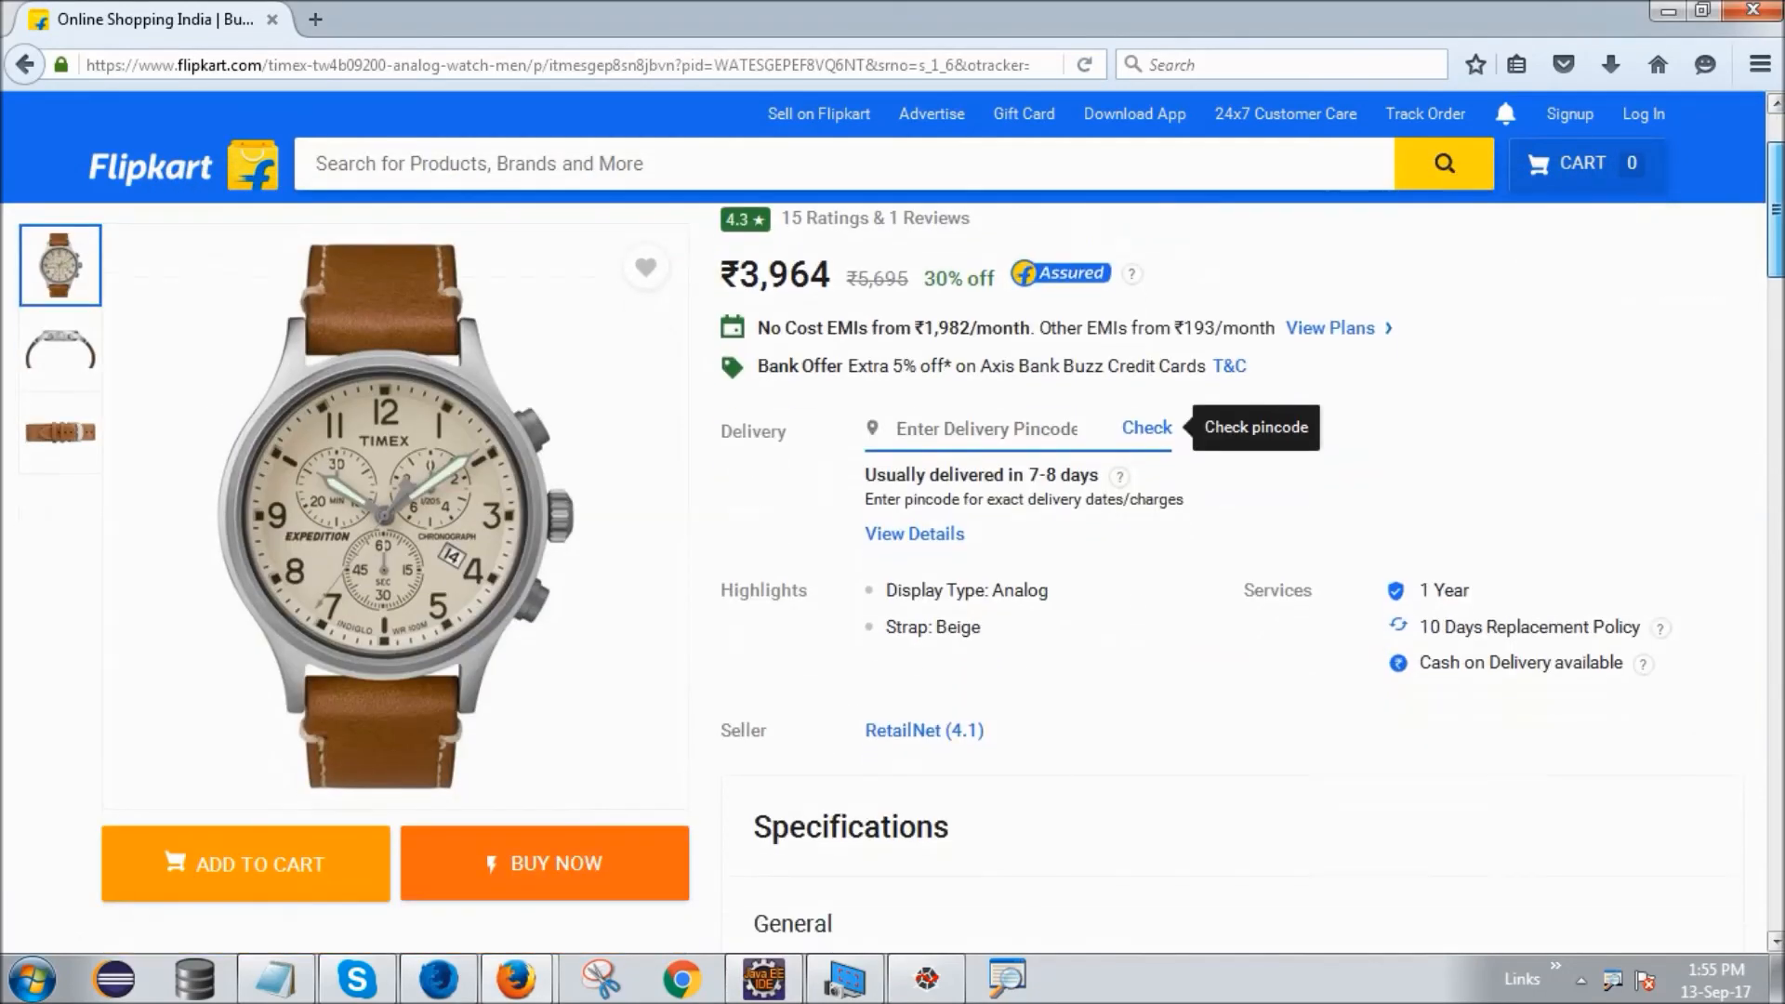
pyautogui.scroll(-3)
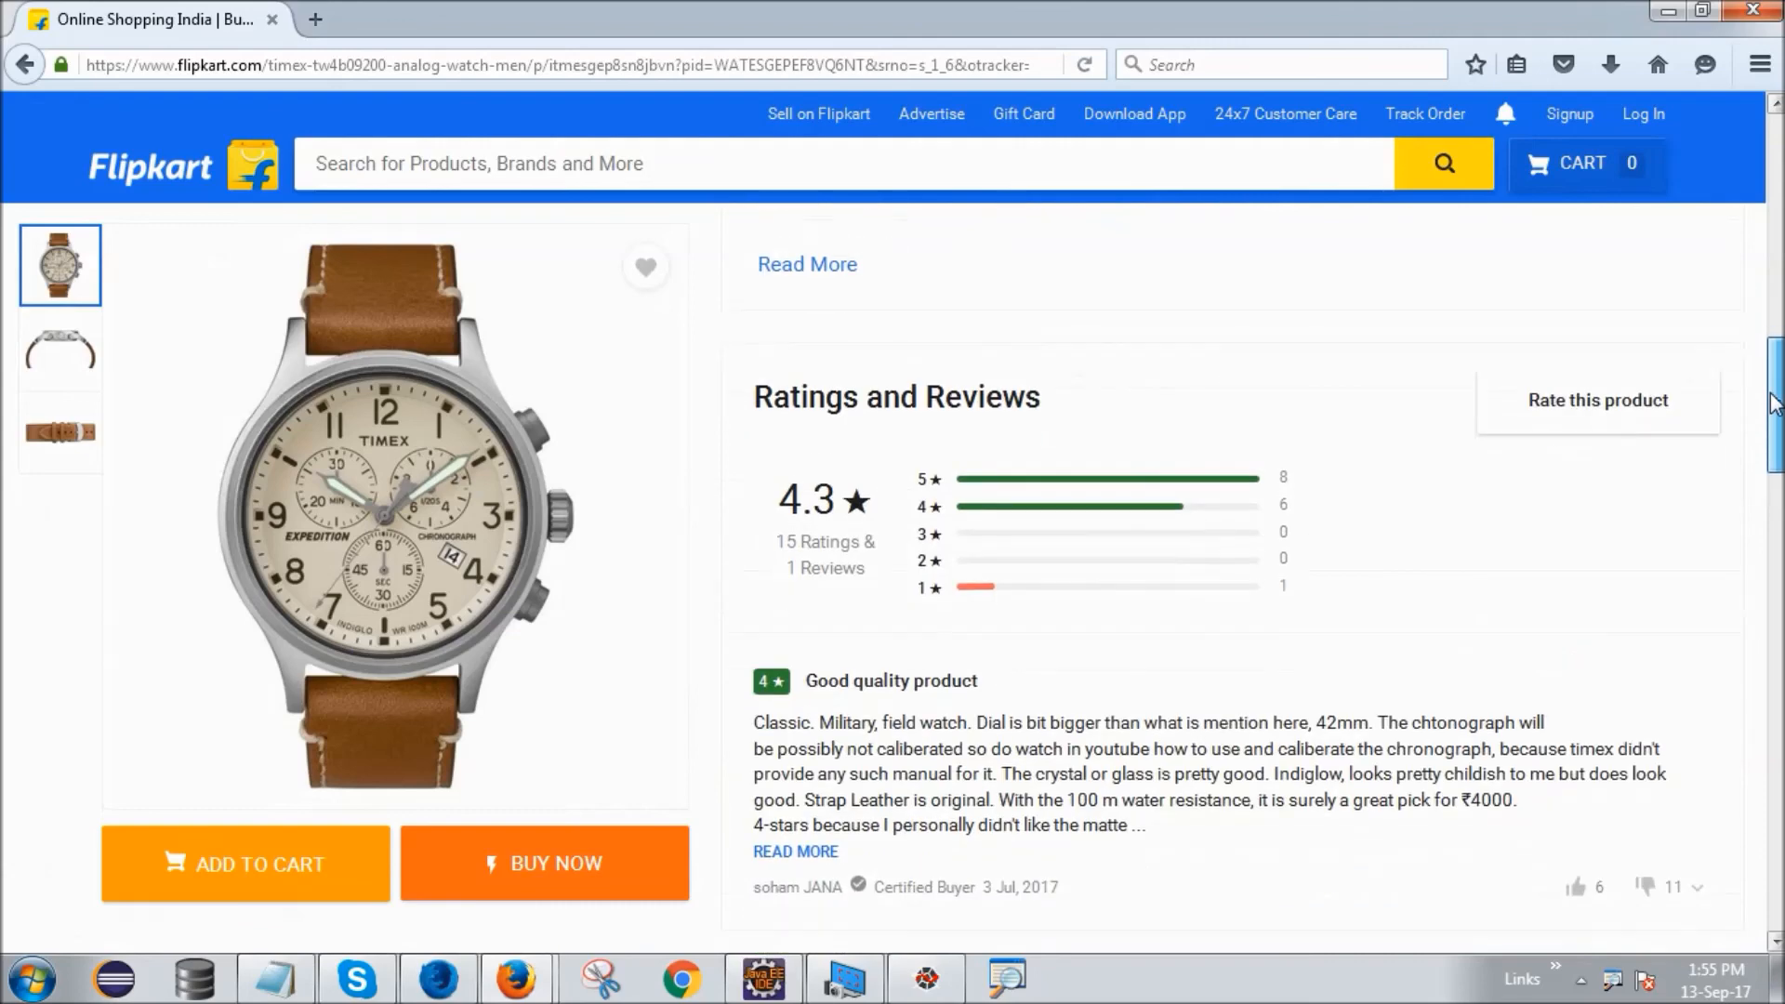
pyautogui.scroll(-3)
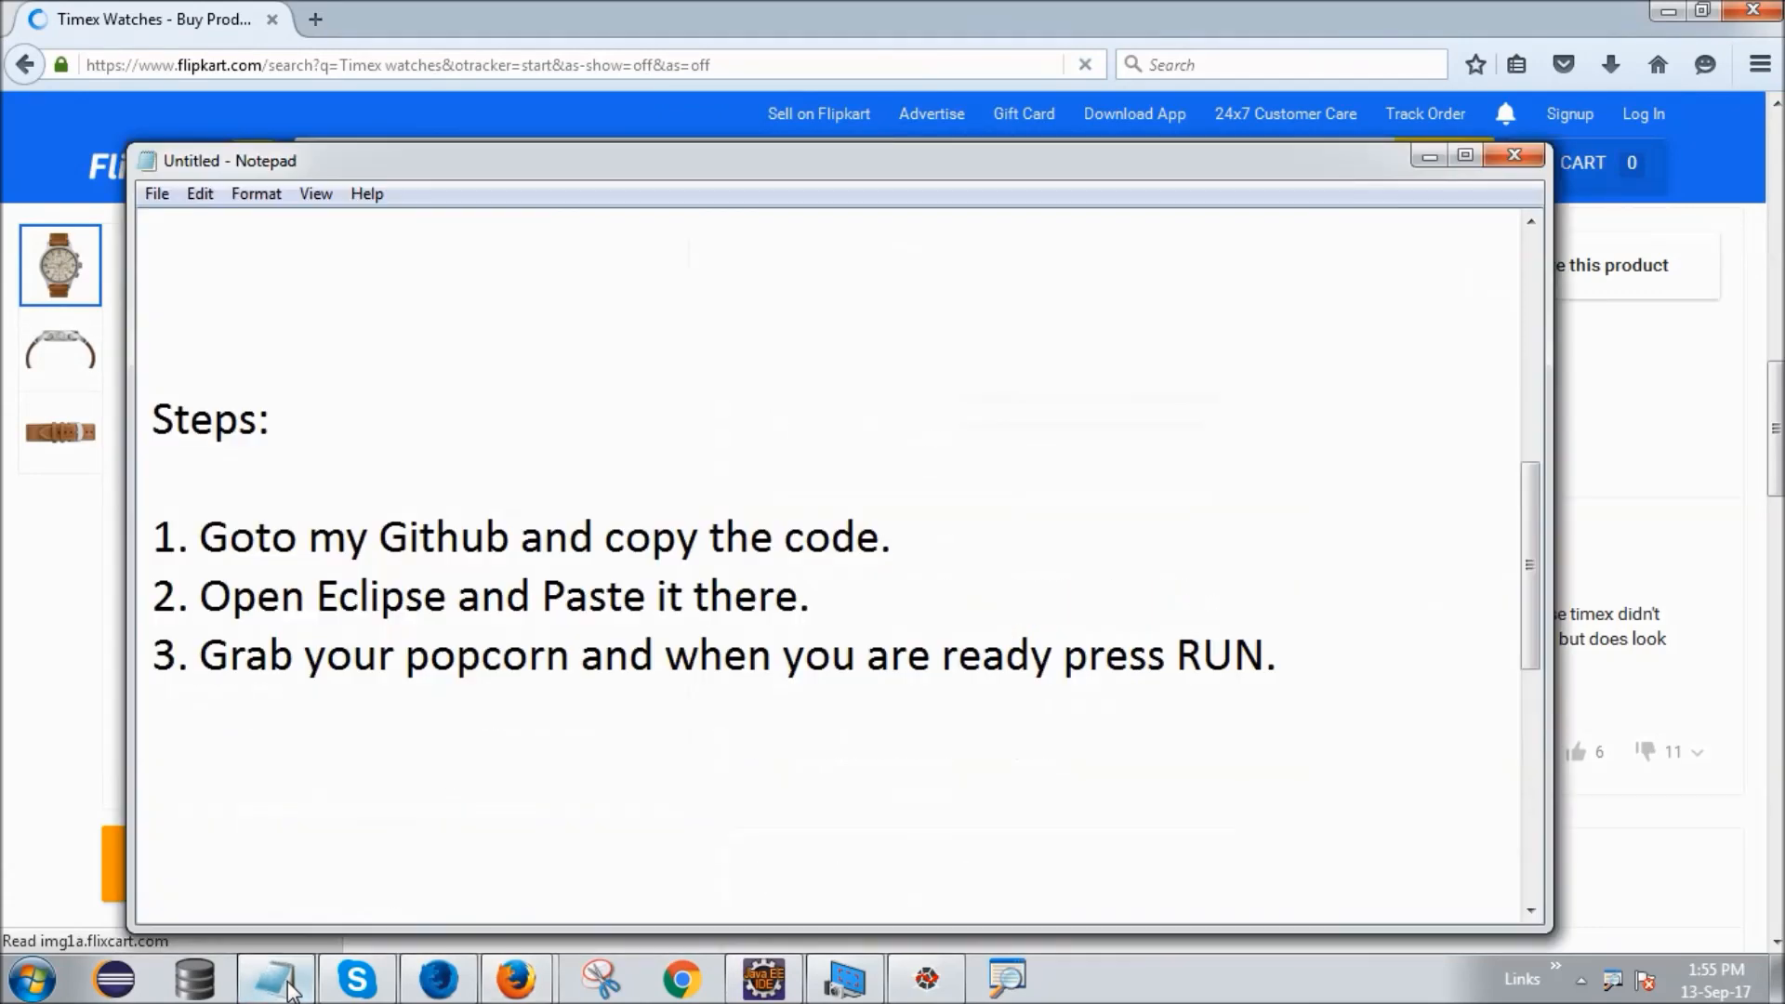
pyautogui.scroll(-3)
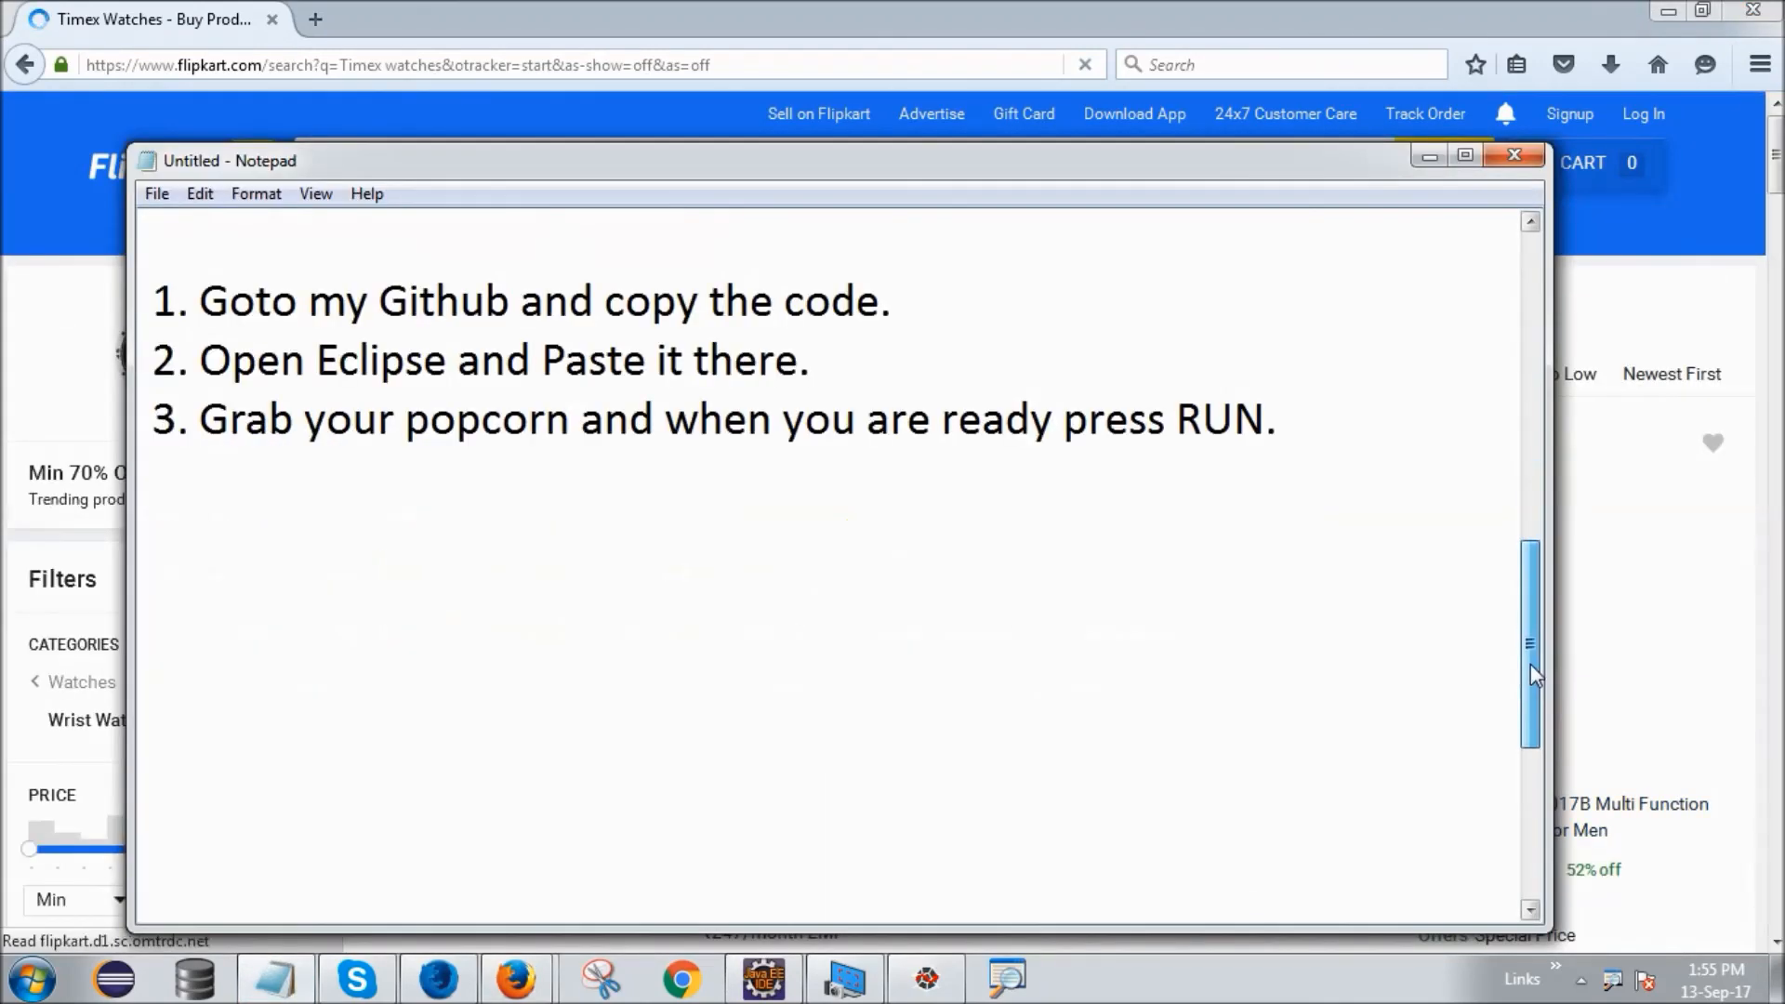